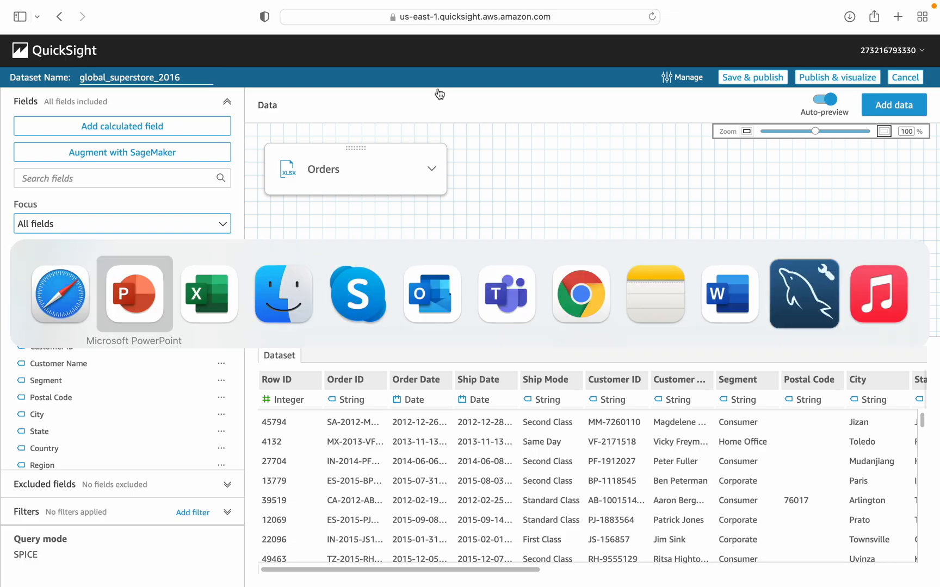
mouse_move(209, 294)
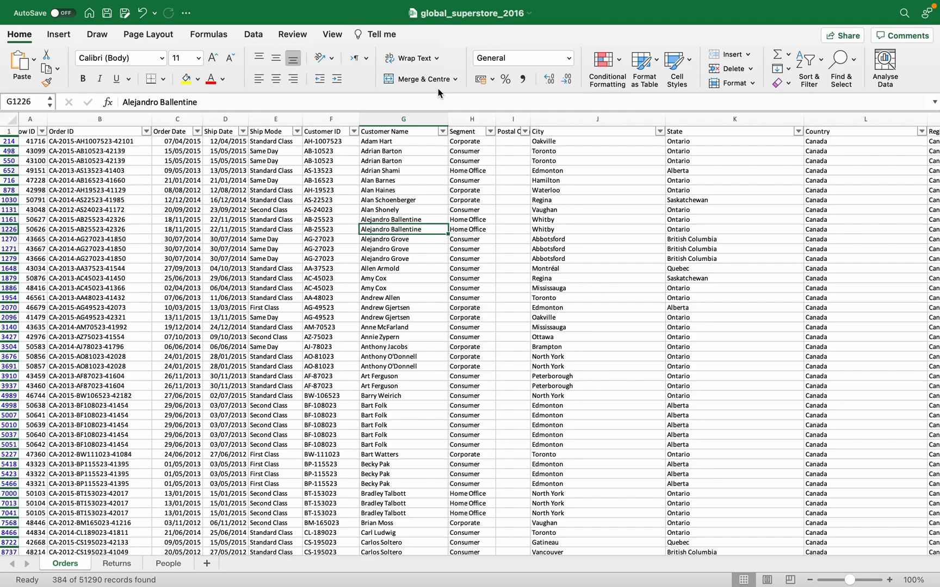
mouse_move(415, 239)
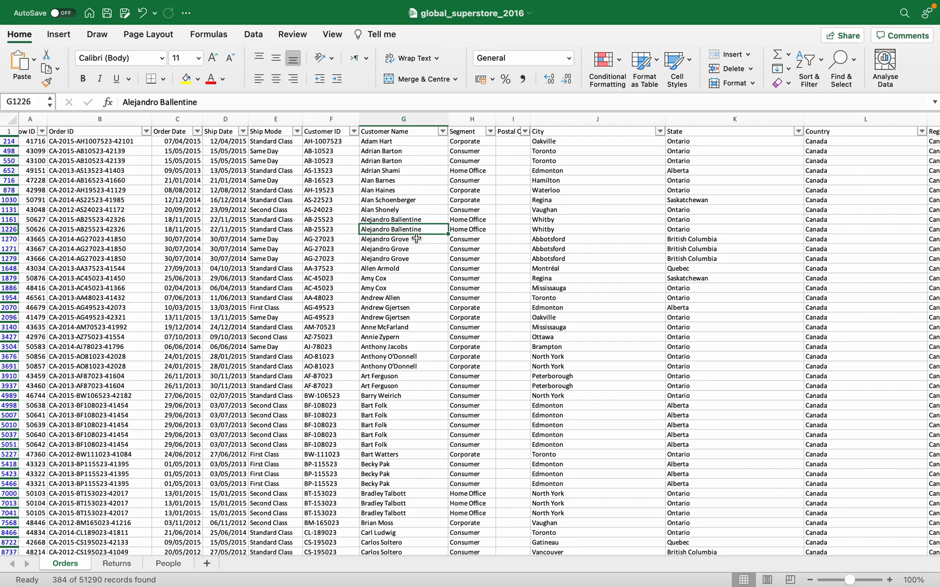
mouse_move(384, 301)
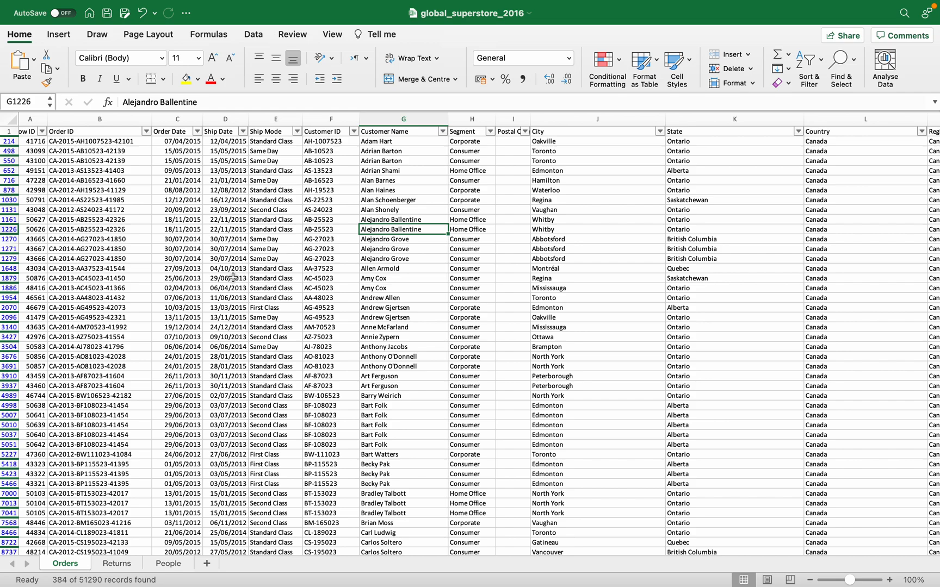
mouse_move(115, 132)
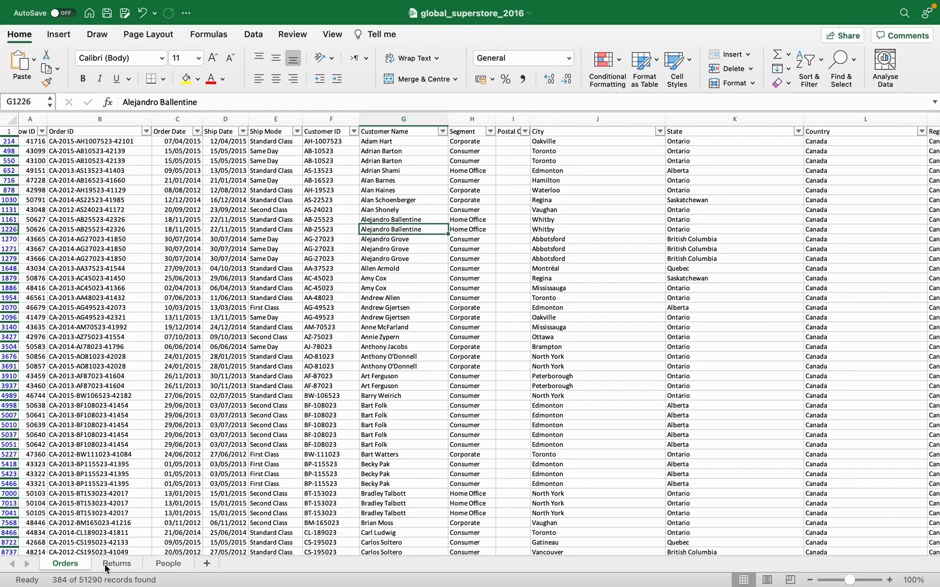
Review the Returns sheet's order IDs, then switch to the People sheet
left_click(117, 563)
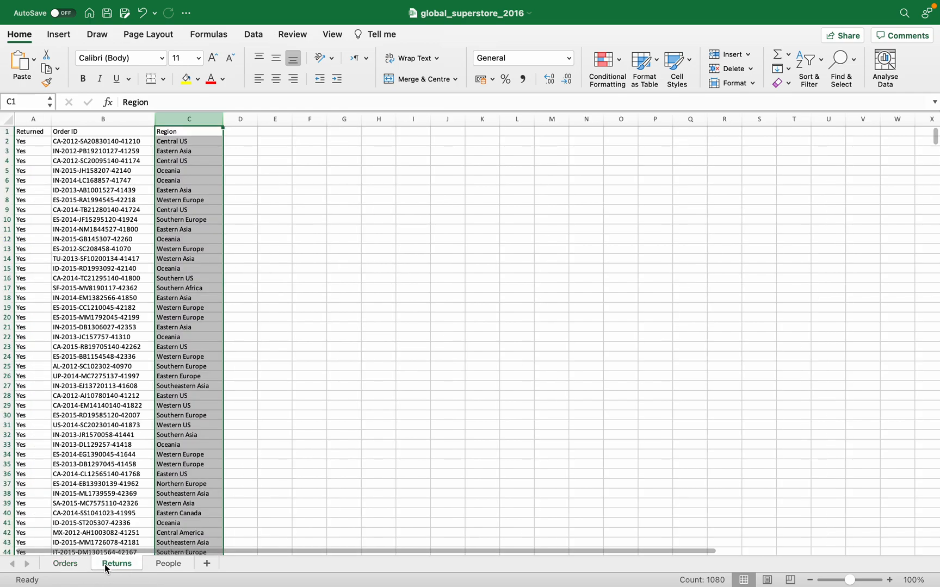
left_click(102, 503)
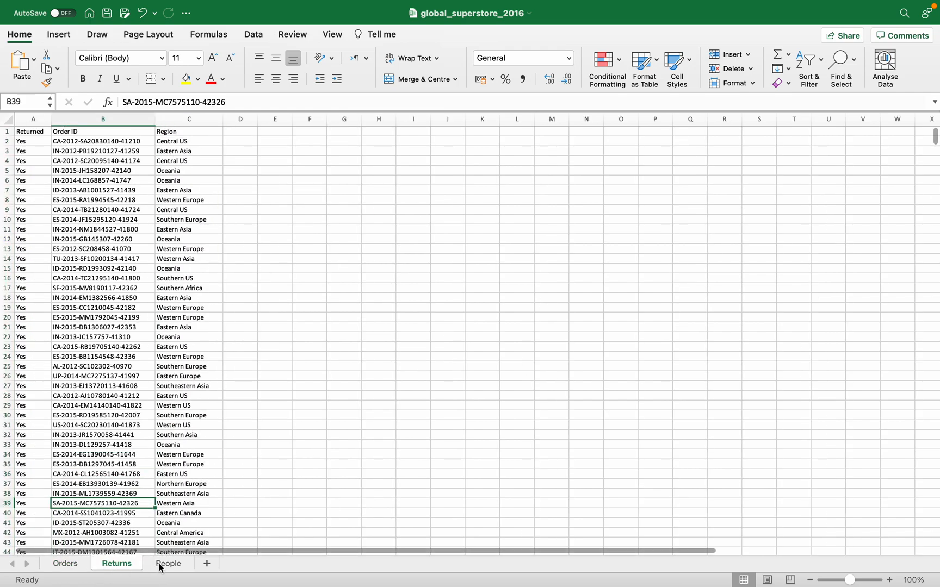
left_click(167, 564)
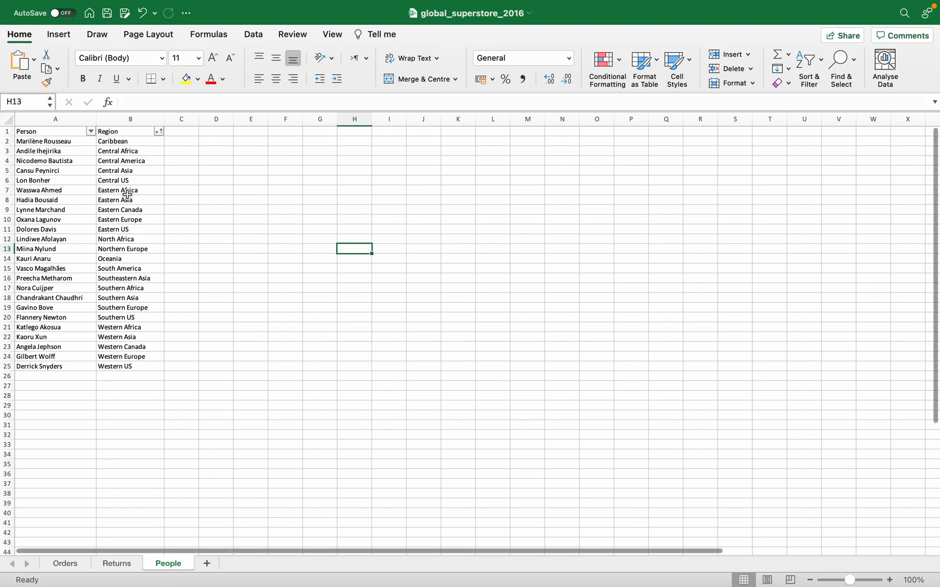
Highlight the People sheet's Region column, then clear the selection
left_click(129, 119)
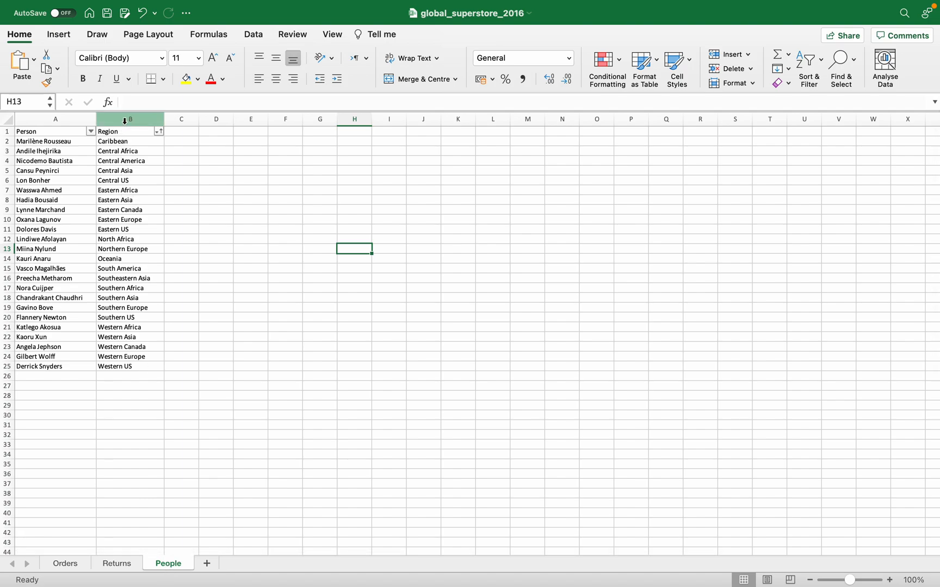
left_click(127, 119)
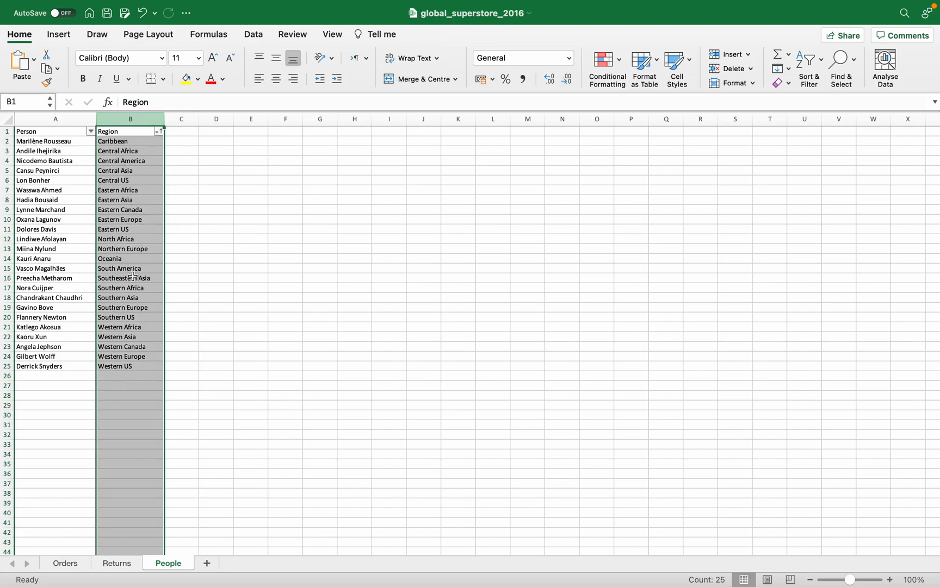
left_click(129, 336)
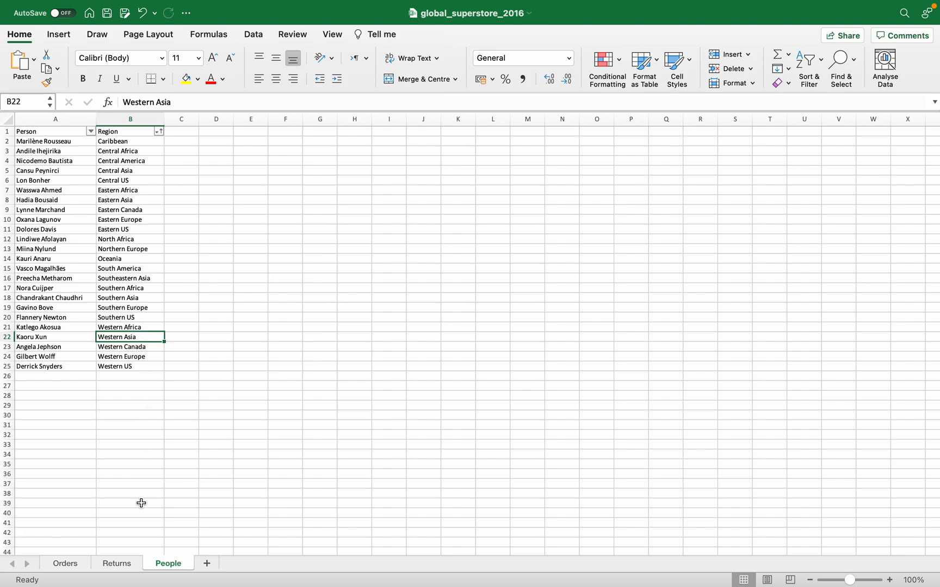
mouse_move(102, 199)
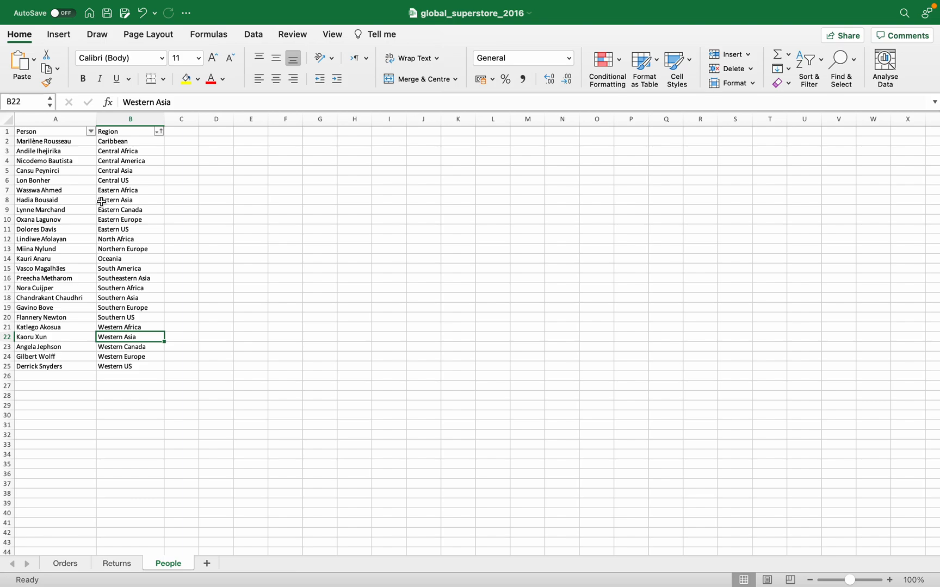
mouse_move(125, 467)
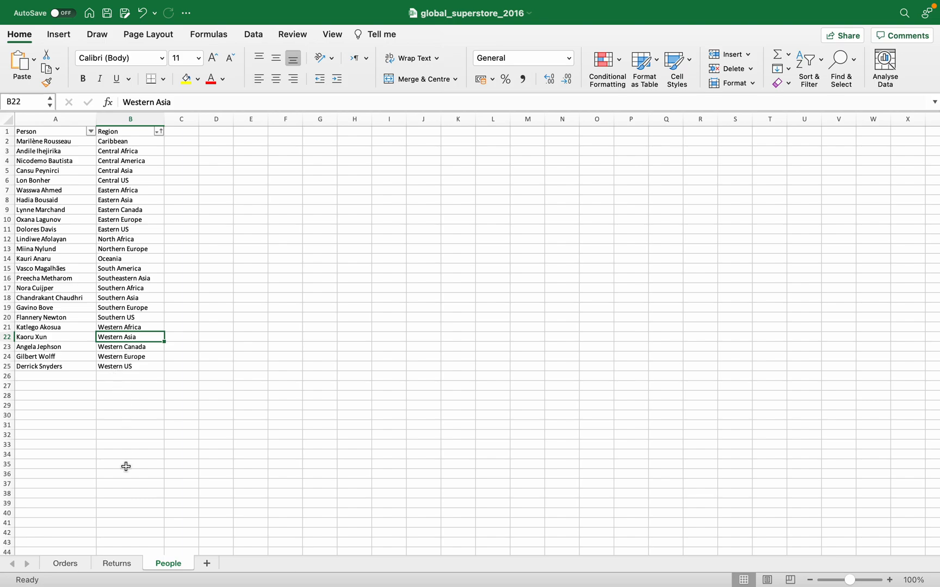
mouse_move(116, 487)
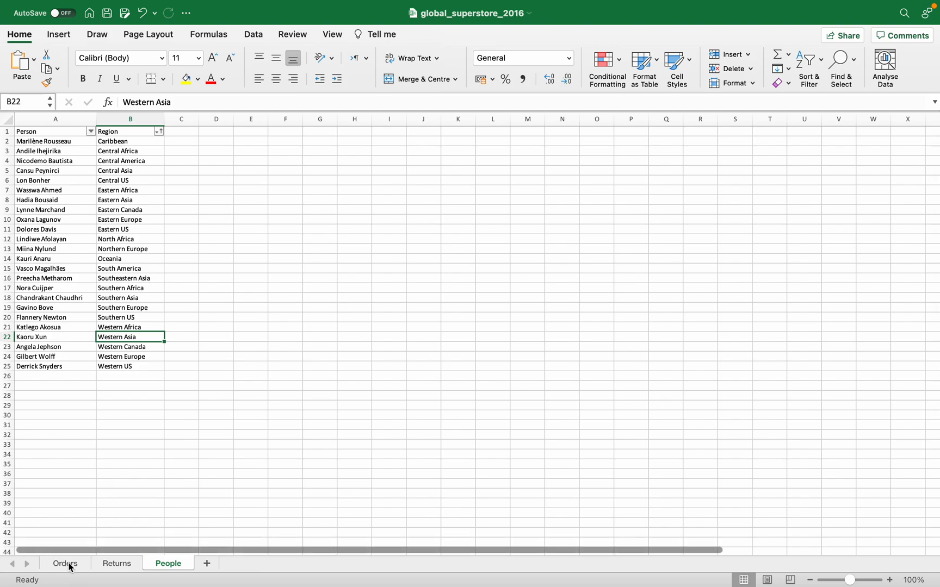
Colour the Orders sheet's Region column text red and return to the People sheet
left_click(65, 564)
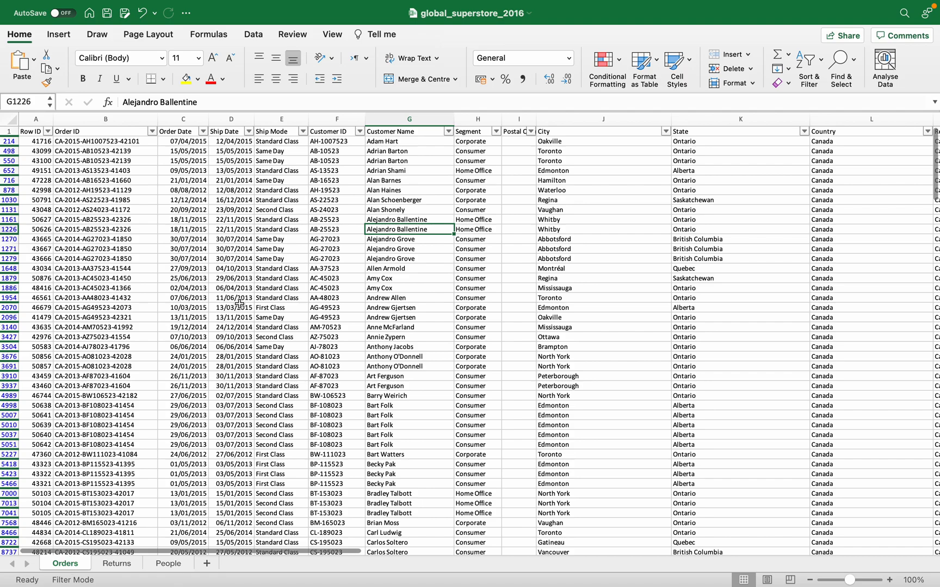
mouse_move(331, 231)
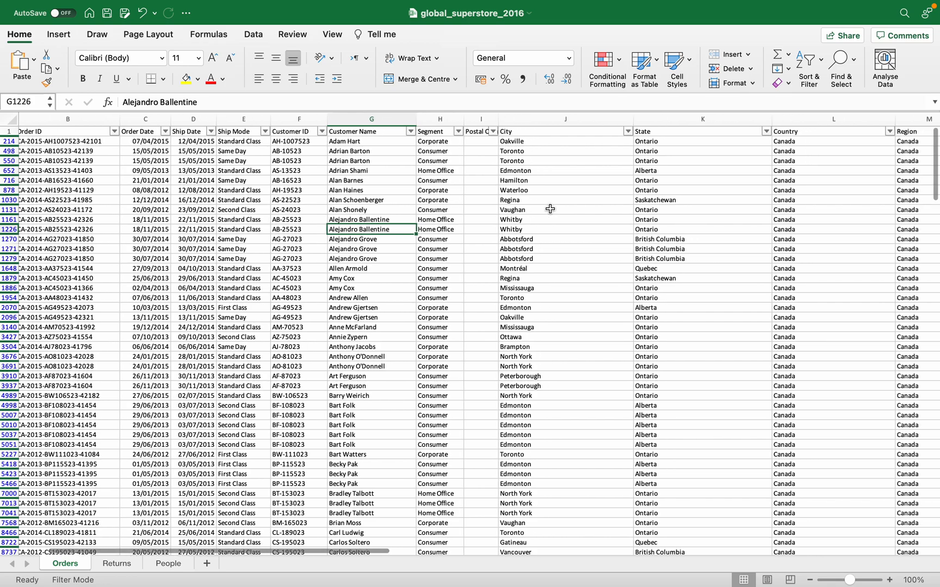
scroll("right", 3)
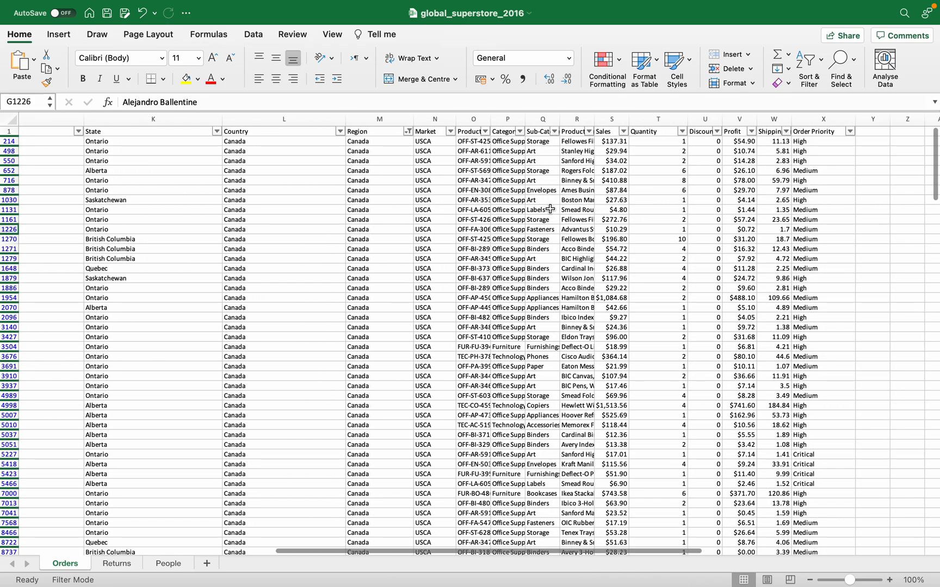
left_click(379, 118)
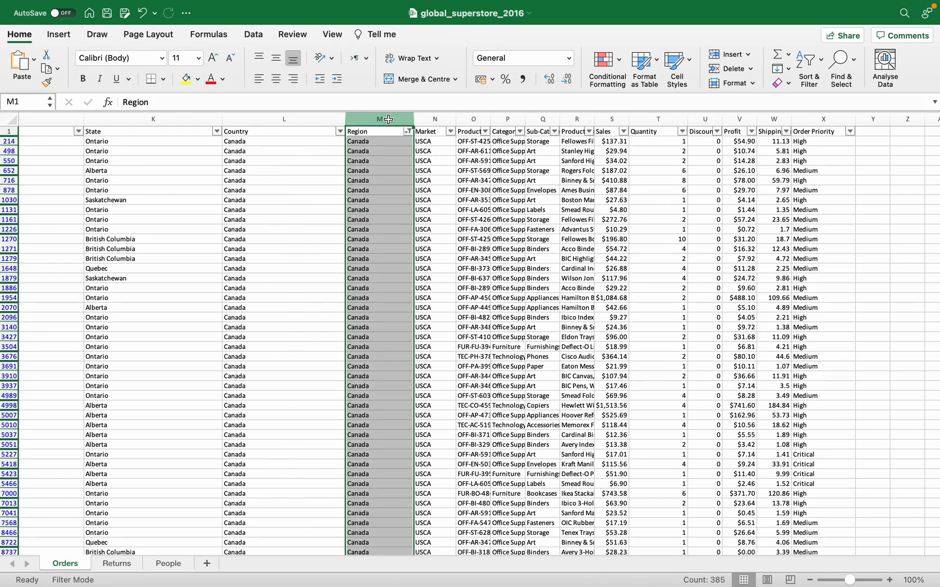
mouse_move(437, 268)
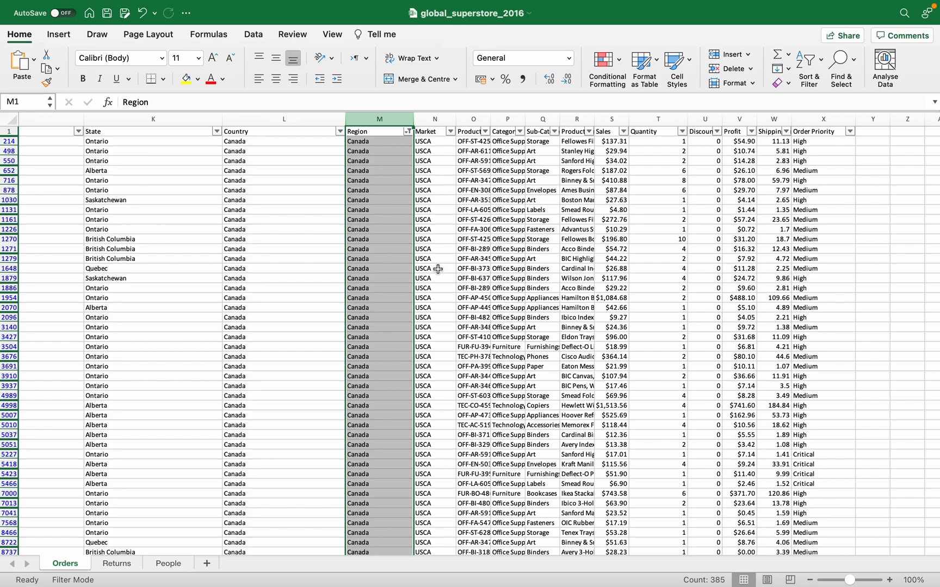
mouse_move(220, 442)
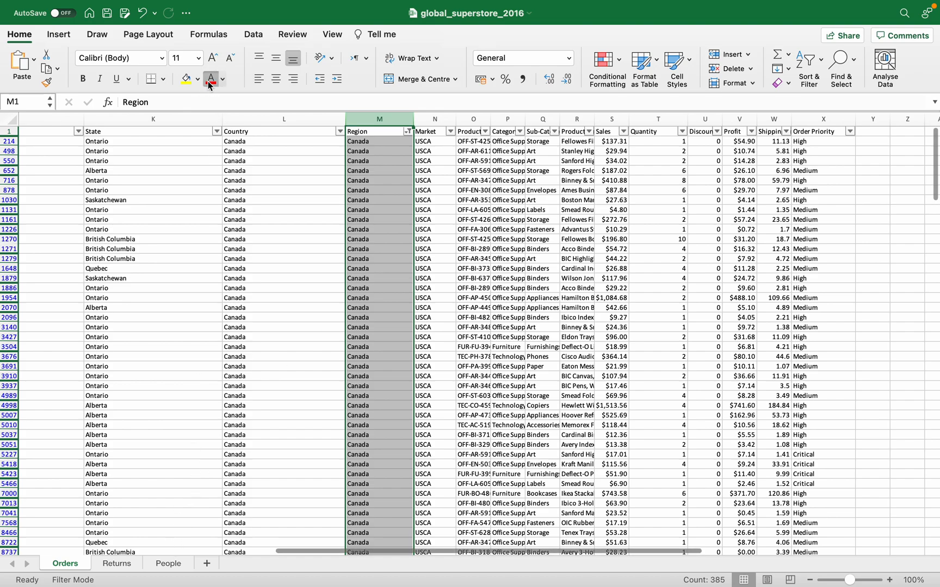
left_click(169, 563)
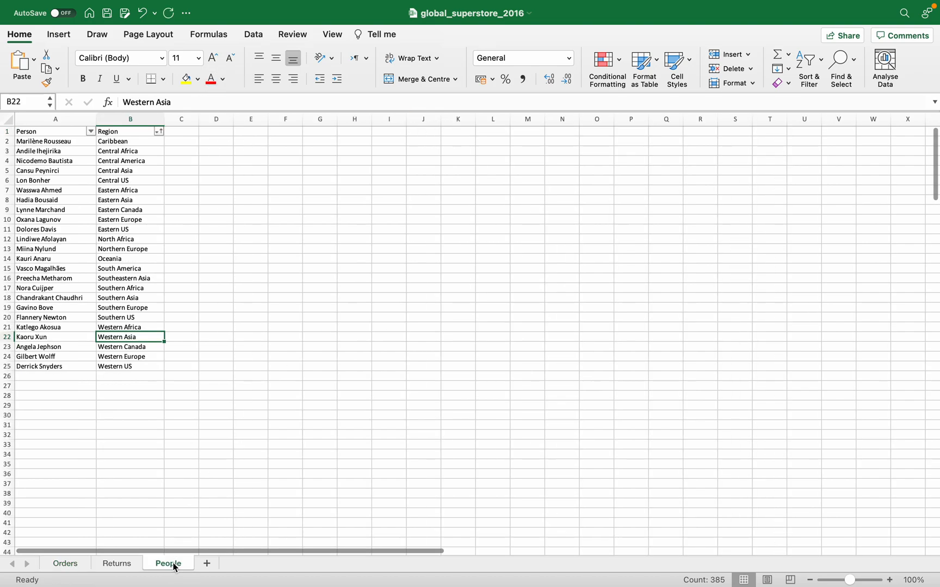
Colour the People sheet's Region column text red
left_click(129, 118)
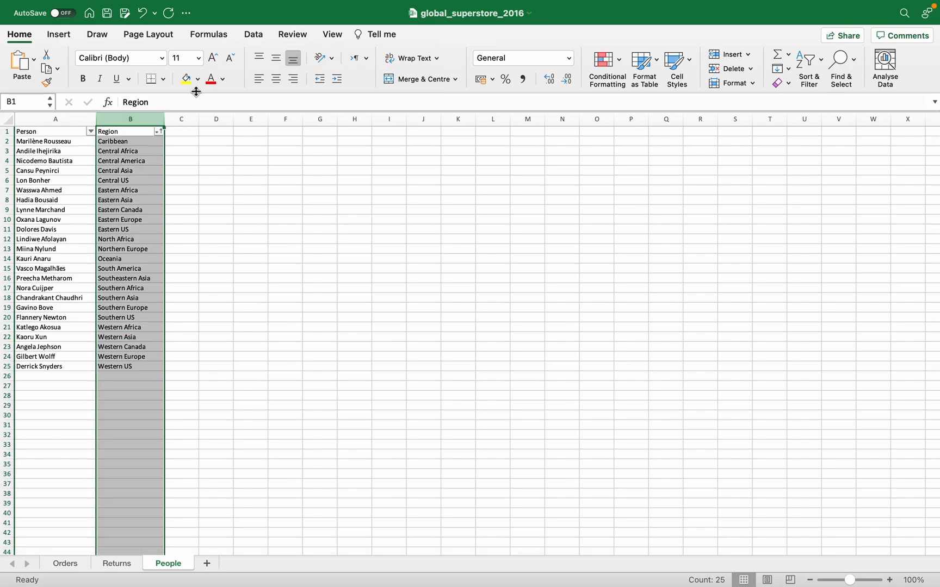
left_click(210, 78)
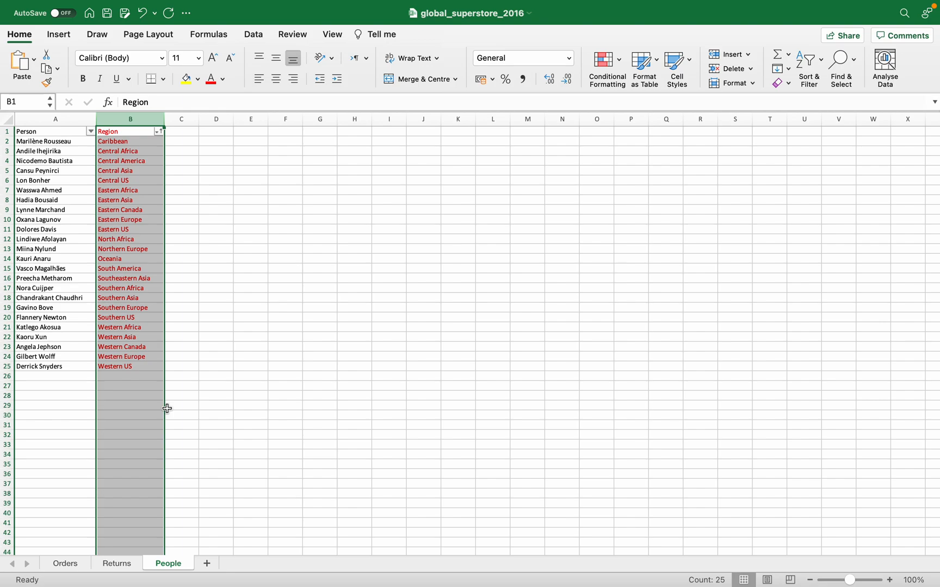
left_click(129, 298)
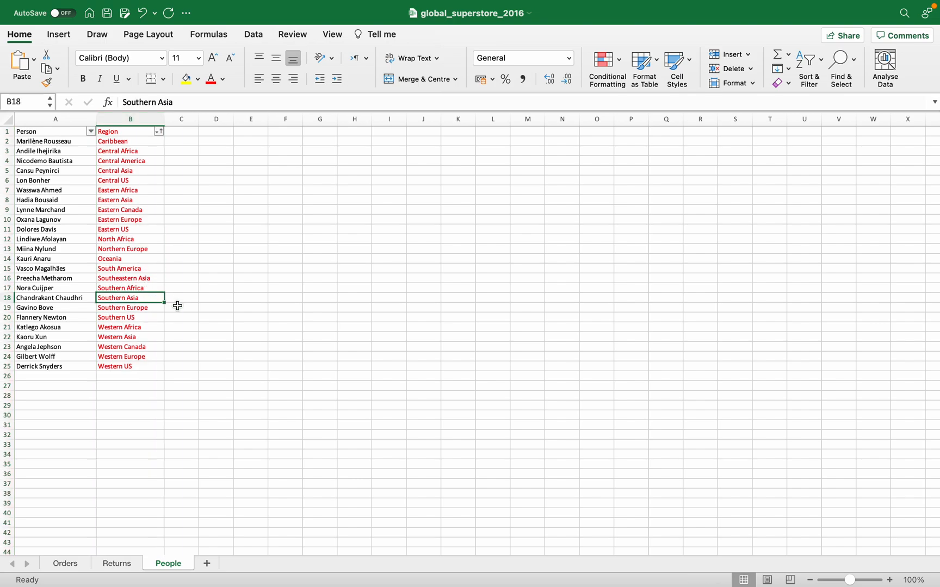
mouse_move(141, 256)
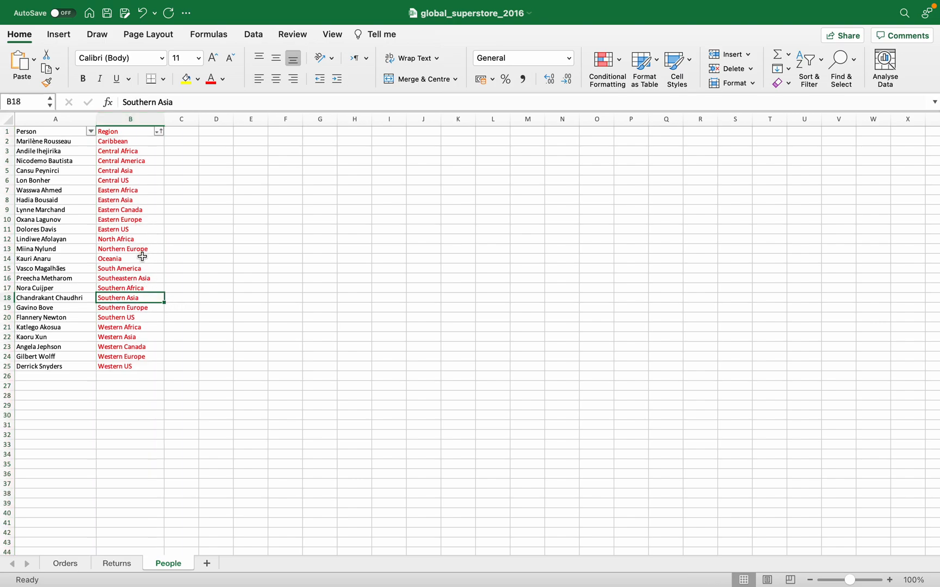
mouse_move(141, 161)
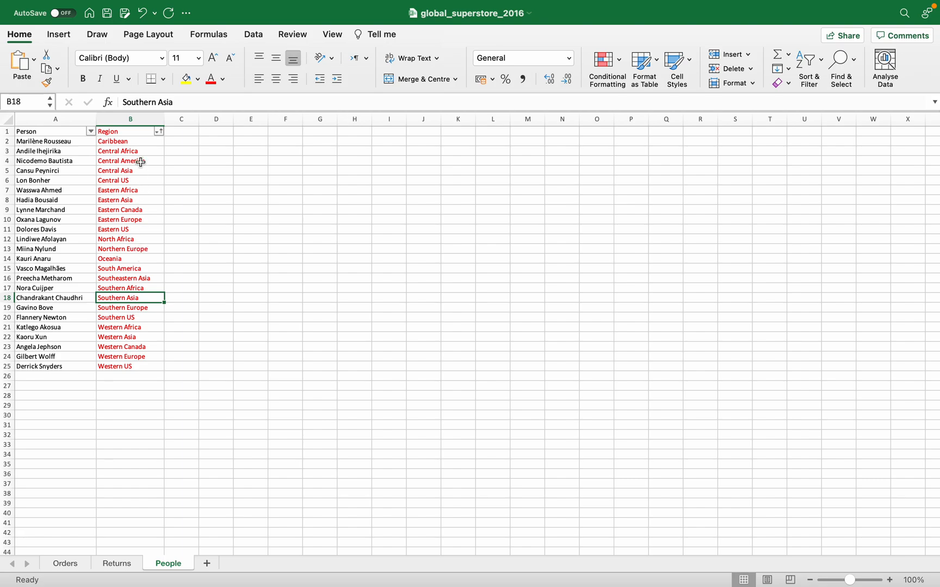
mouse_move(153, 272)
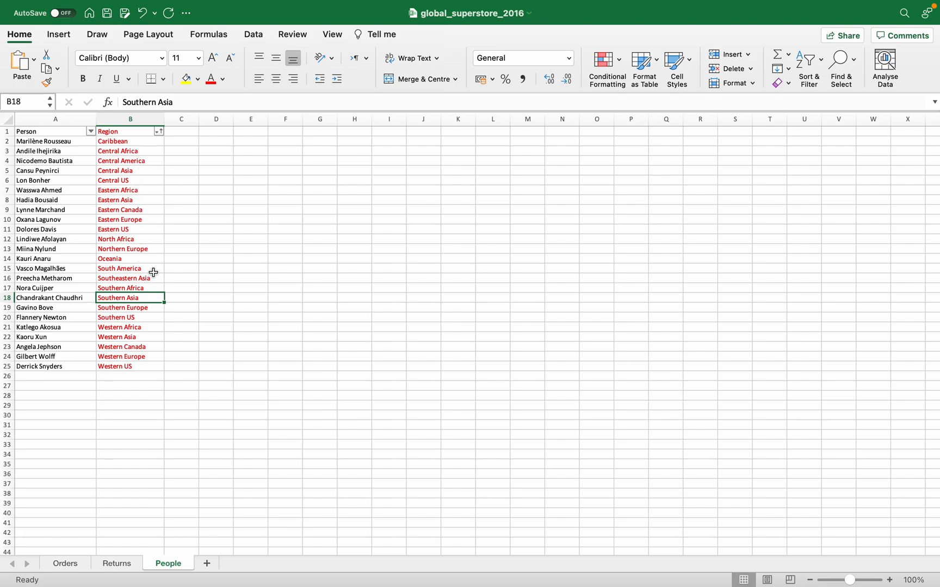
mouse_move(148, 357)
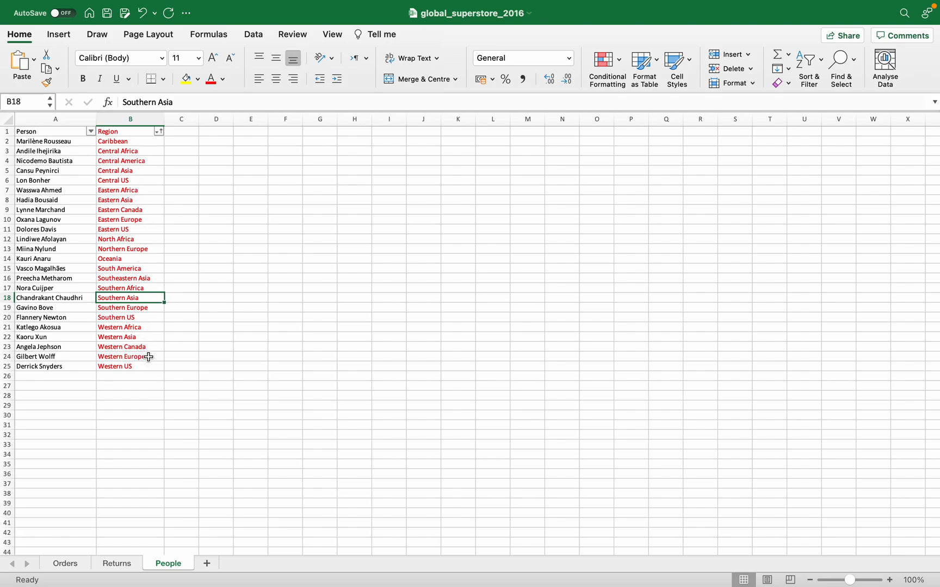
mouse_move(131, 380)
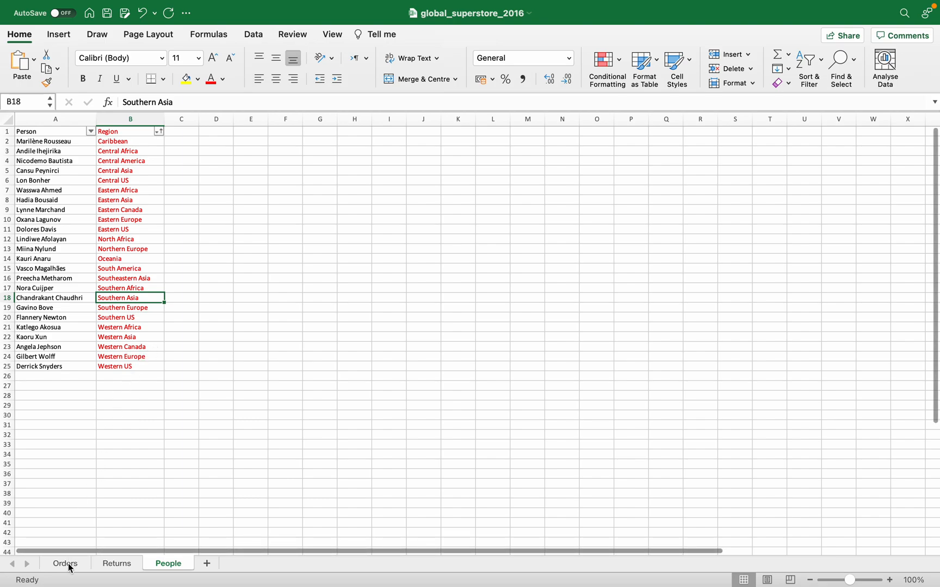
On the Orders sheet, review the Region filter list to clear the Canada-only filter
left_click(64, 563)
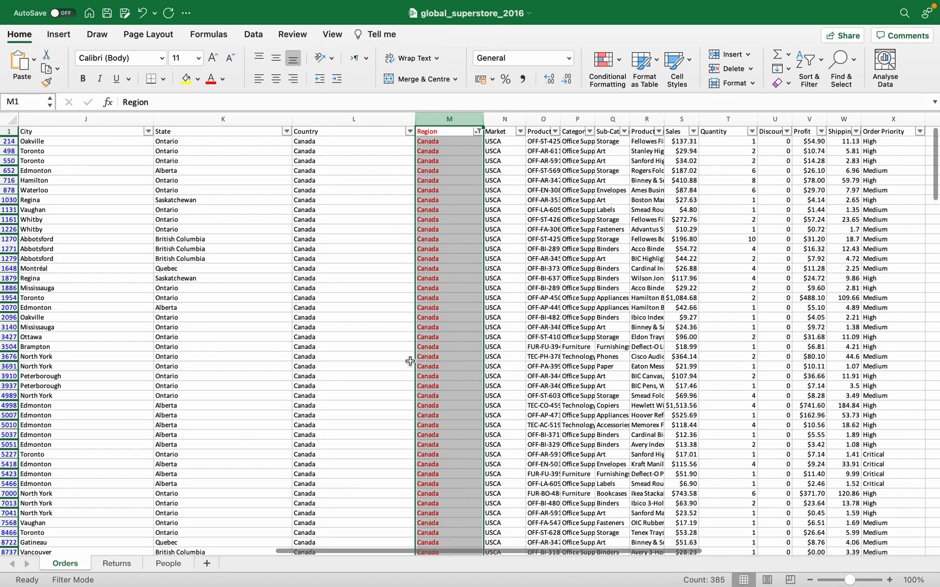
left_click(477, 132)
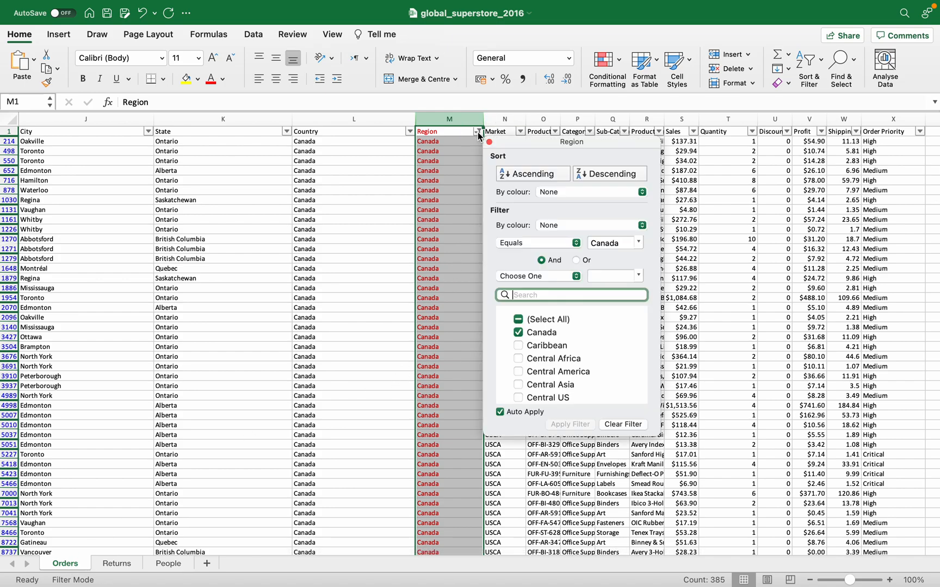
scroll("down", 3)
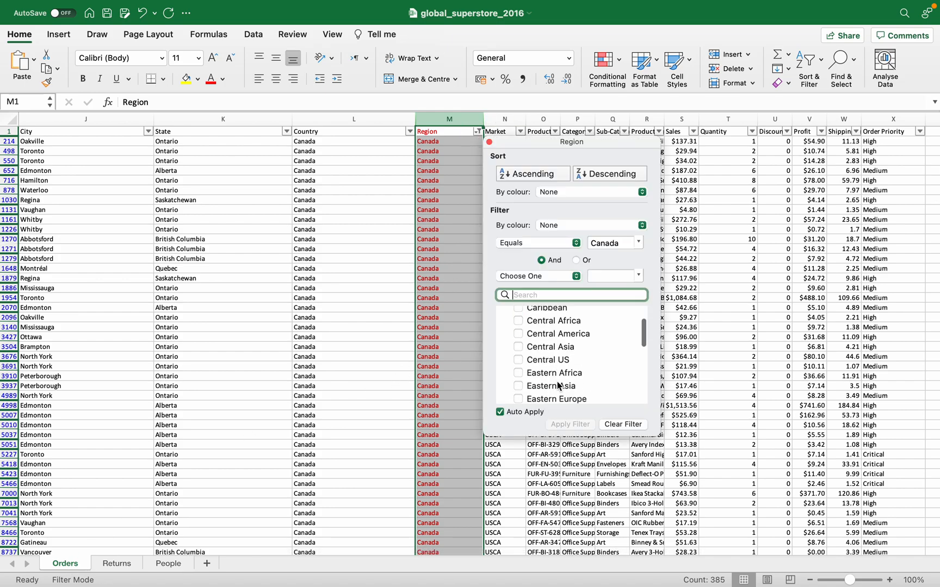
scroll("down", 3)
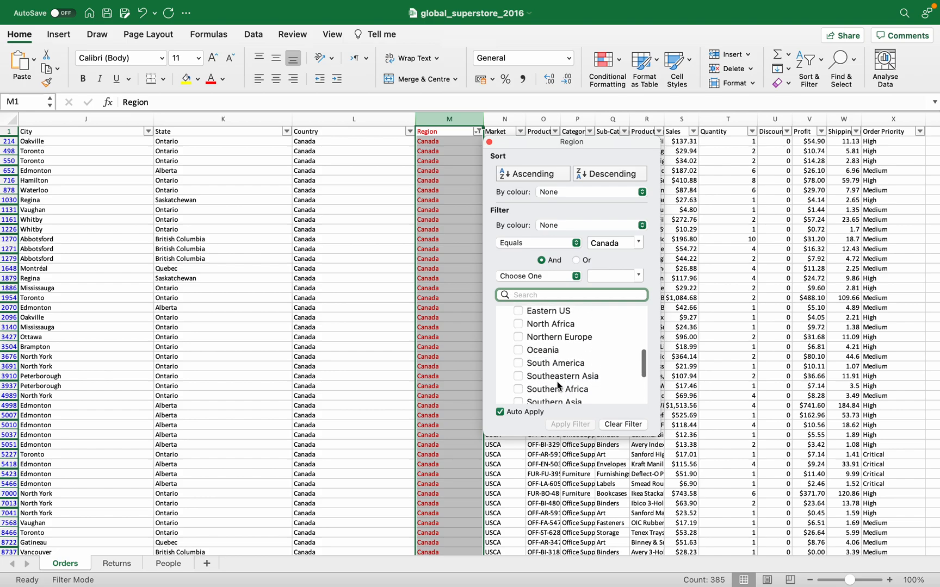
scroll("up", 3)
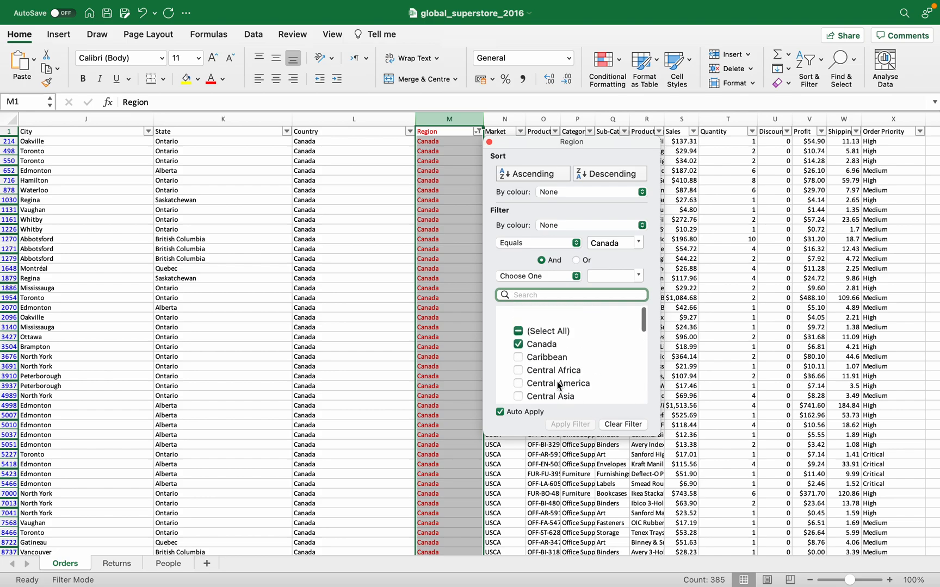
scroll("down", 3)
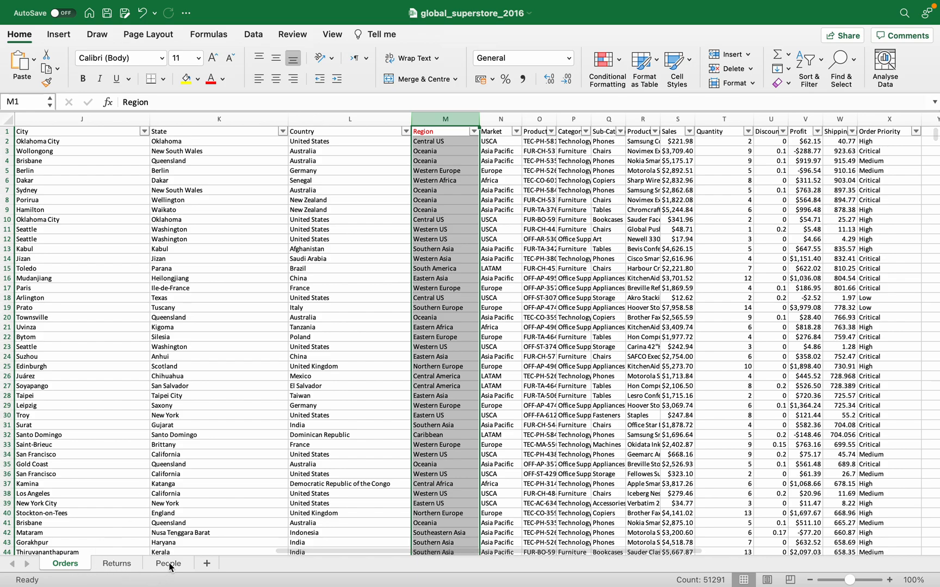
Flip through the People and Orders sheets, then switch to the Returns sheet
left_click(168, 563)
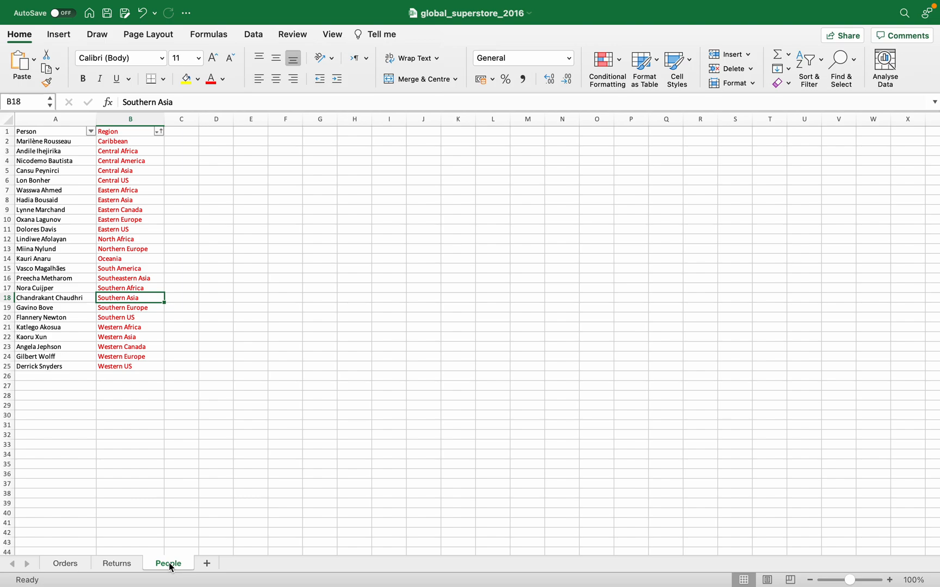
left_click(64, 562)
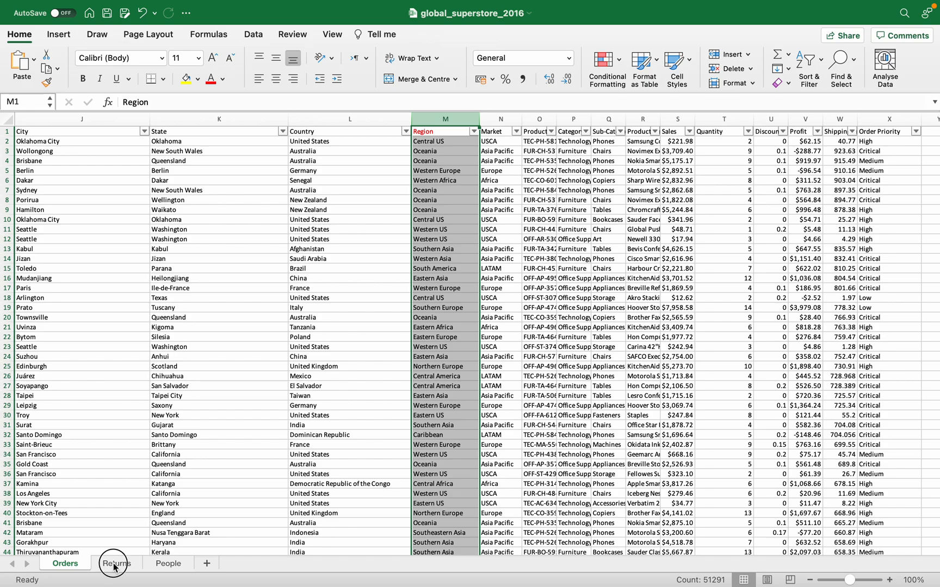
left_click(115, 563)
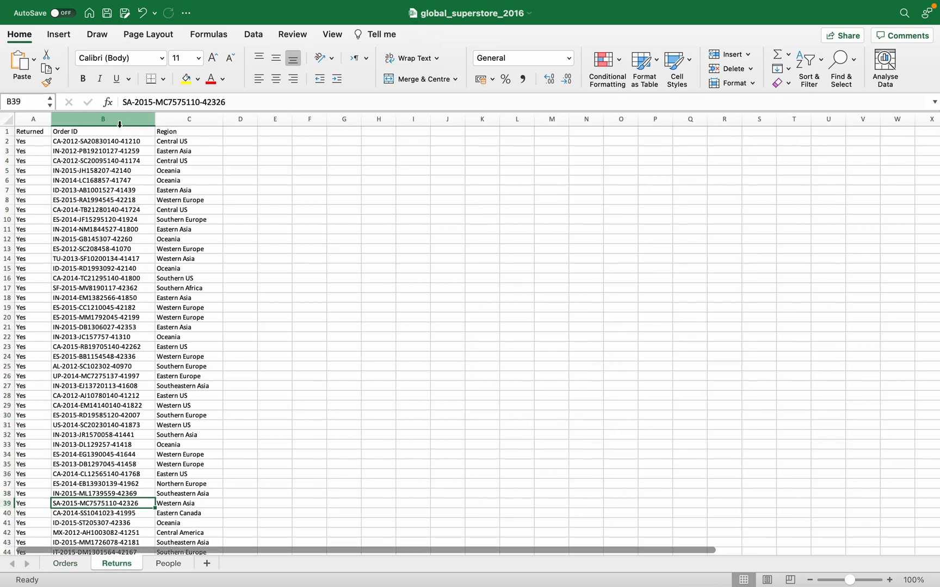
Mark the Returns sheet's Order ID and Region columns, checking against Orders
left_click(103, 120)
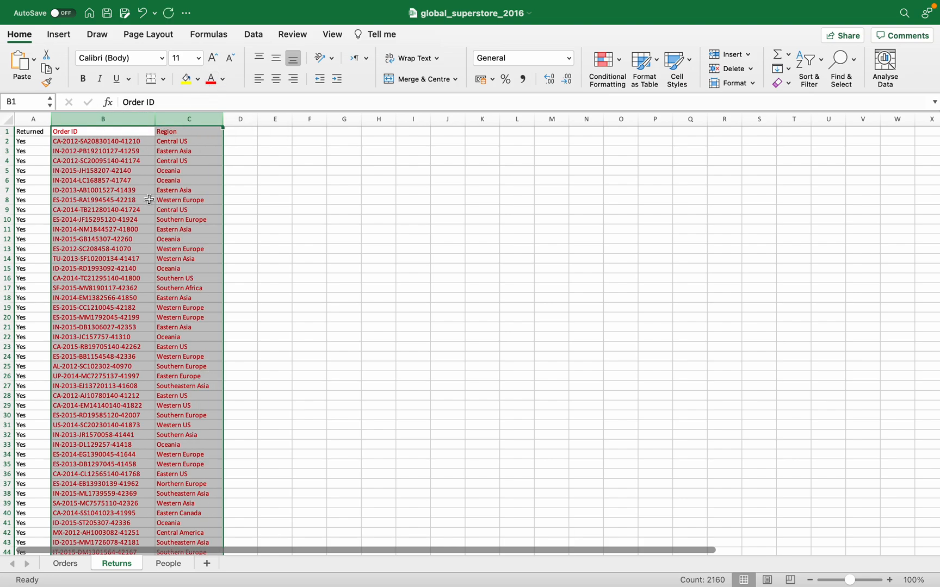
left_click(66, 563)
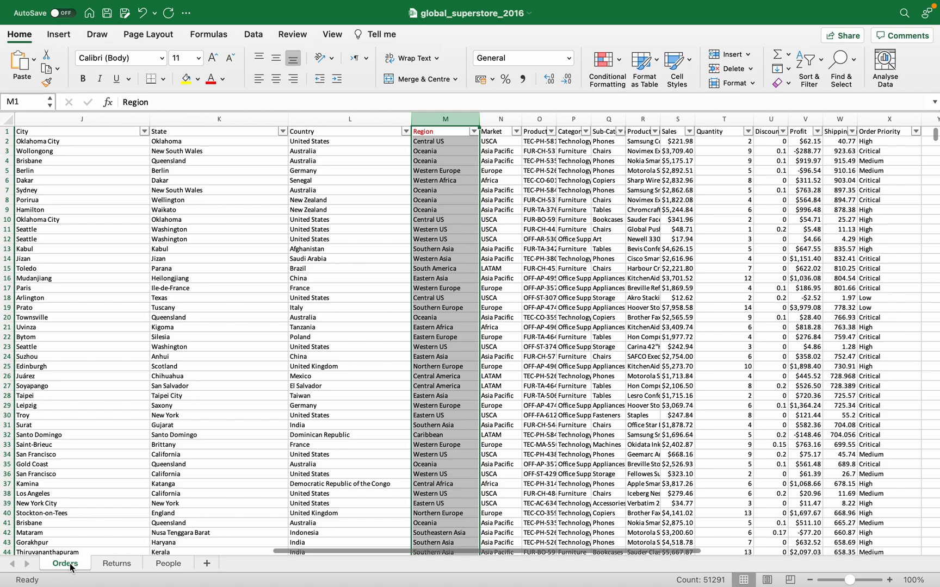
mouse_move(384, 484)
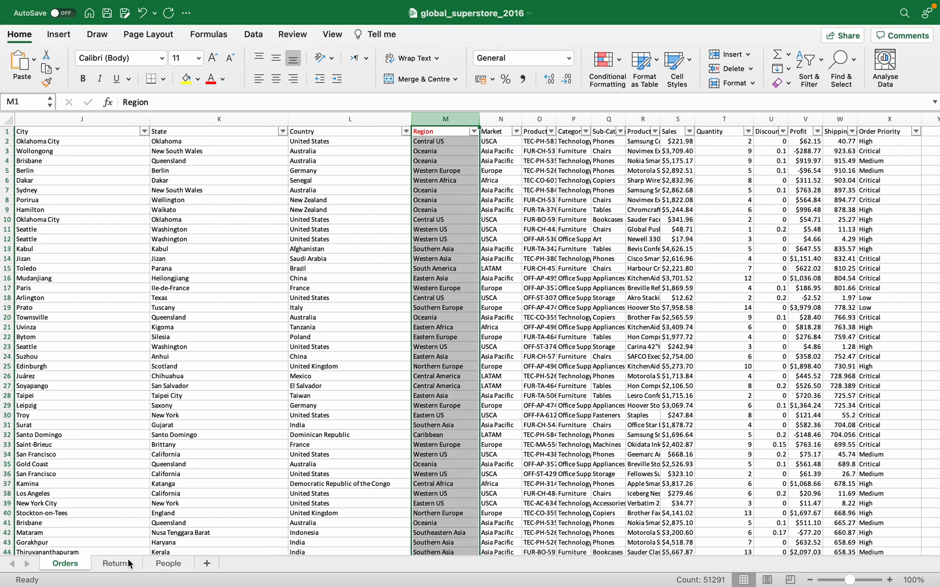
left_click(116, 563)
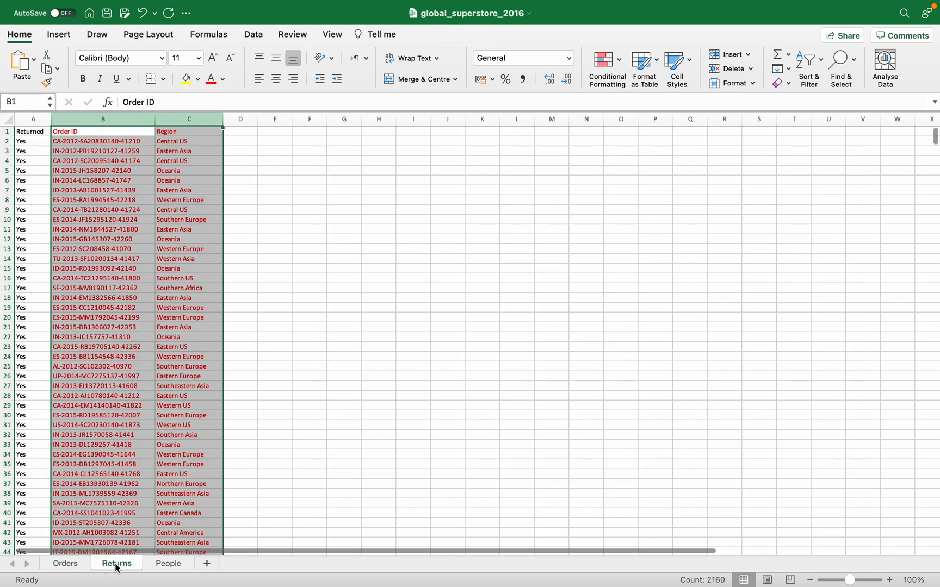
mouse_move(65, 563)
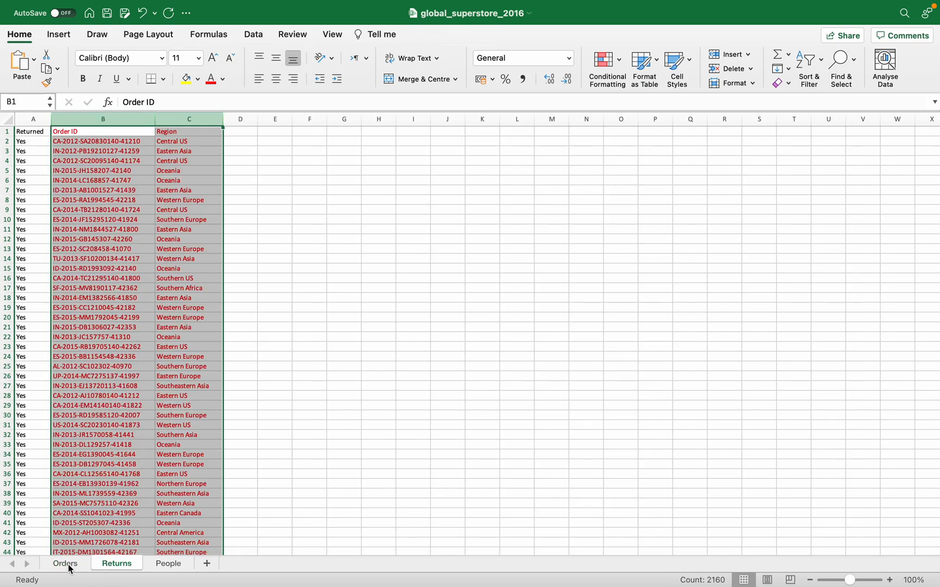
left_click(65, 563)
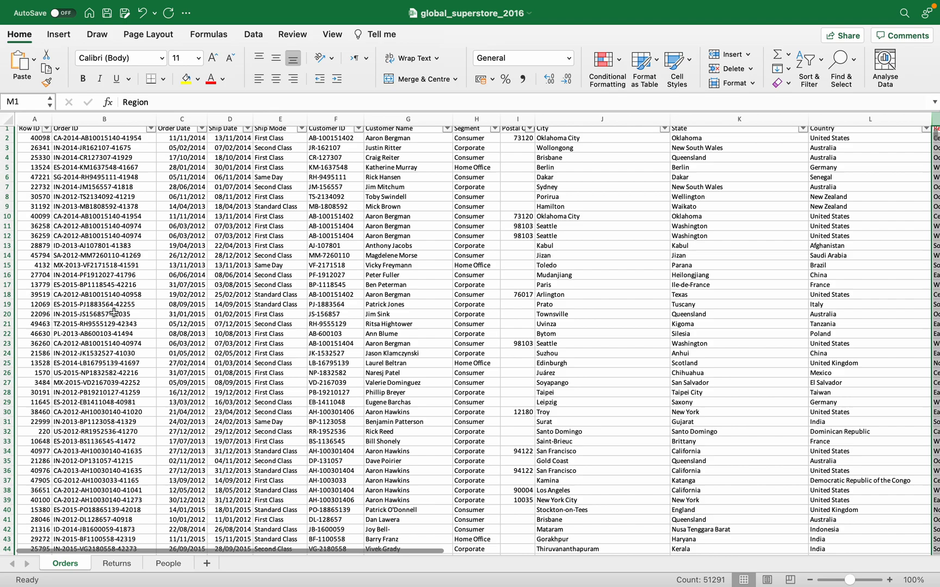
left_click(102, 118)
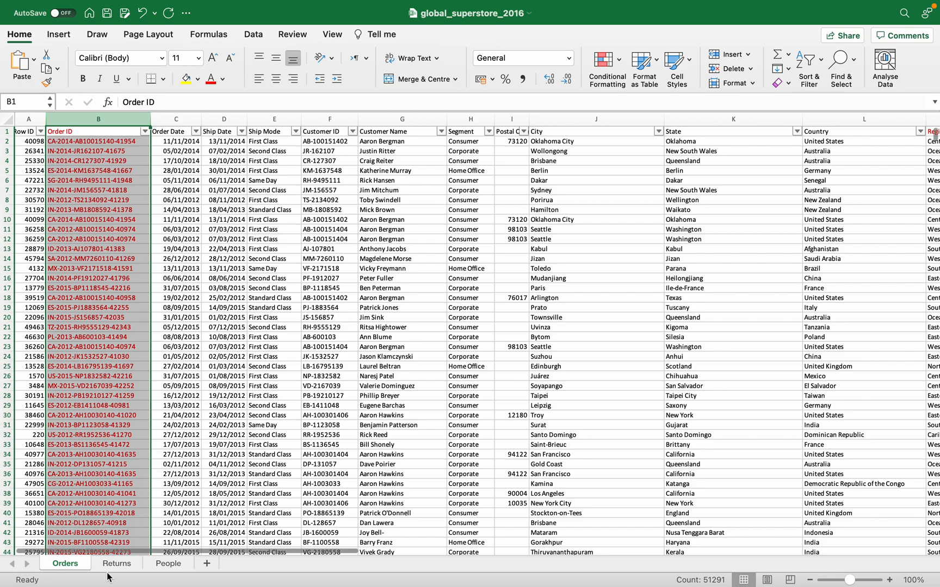
left_click(117, 564)
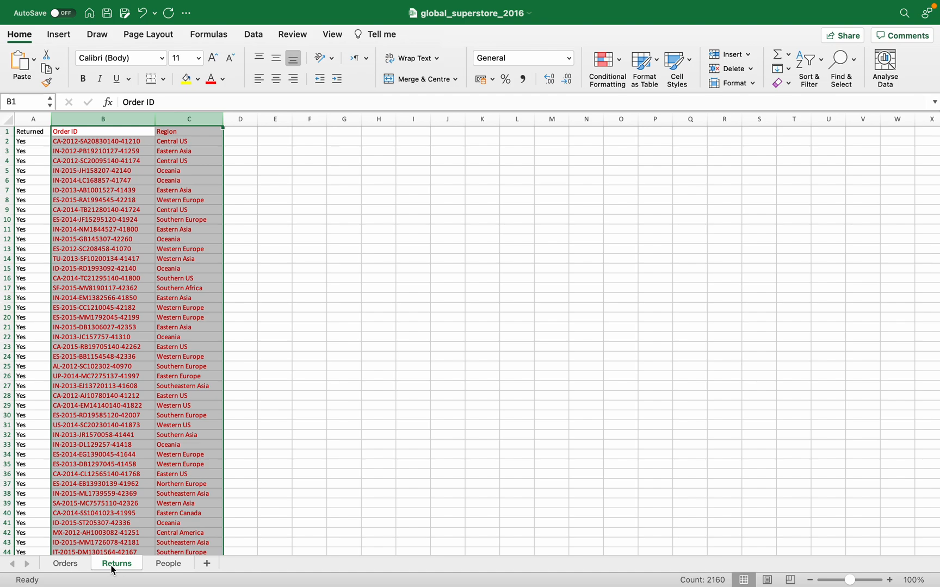
left_click(65, 563)
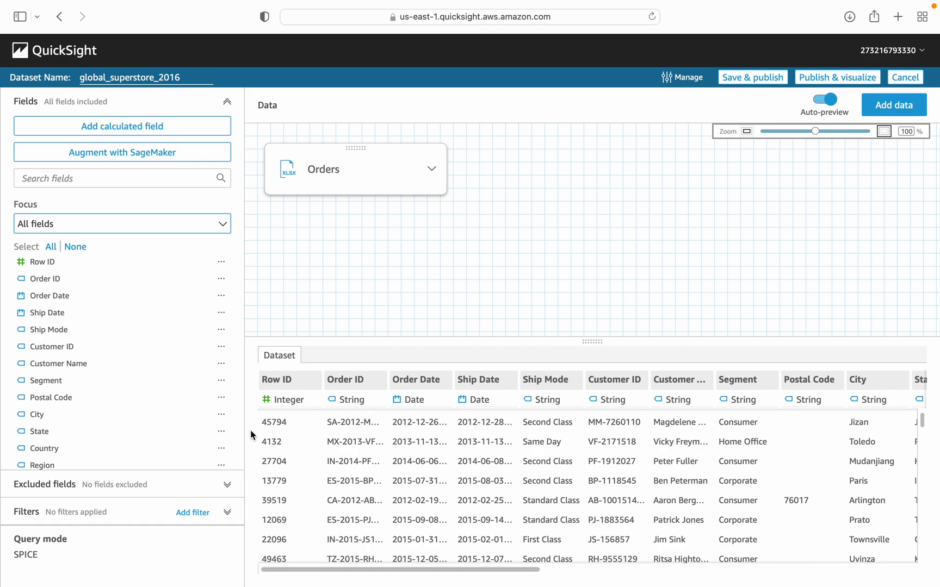
mouse_move(386, 345)
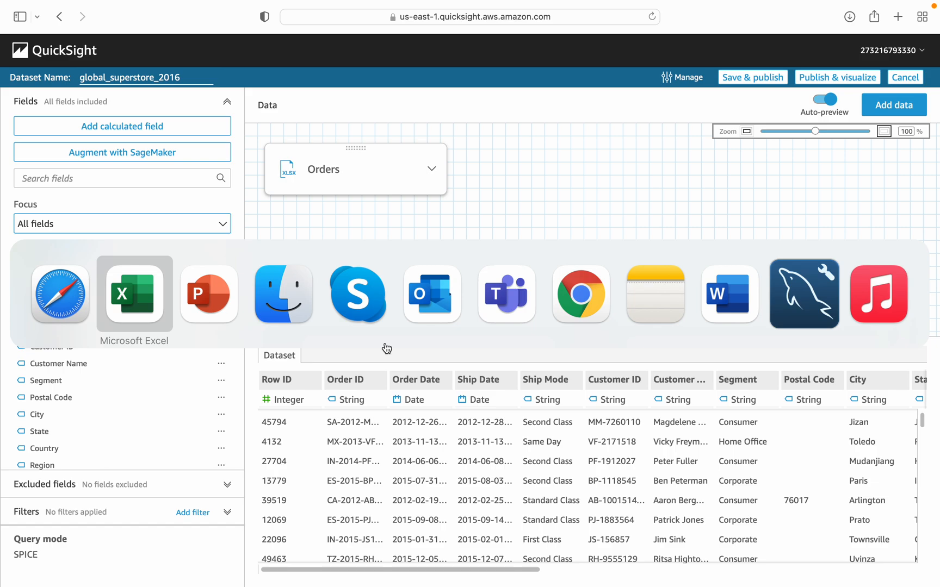
mouse_move(209, 293)
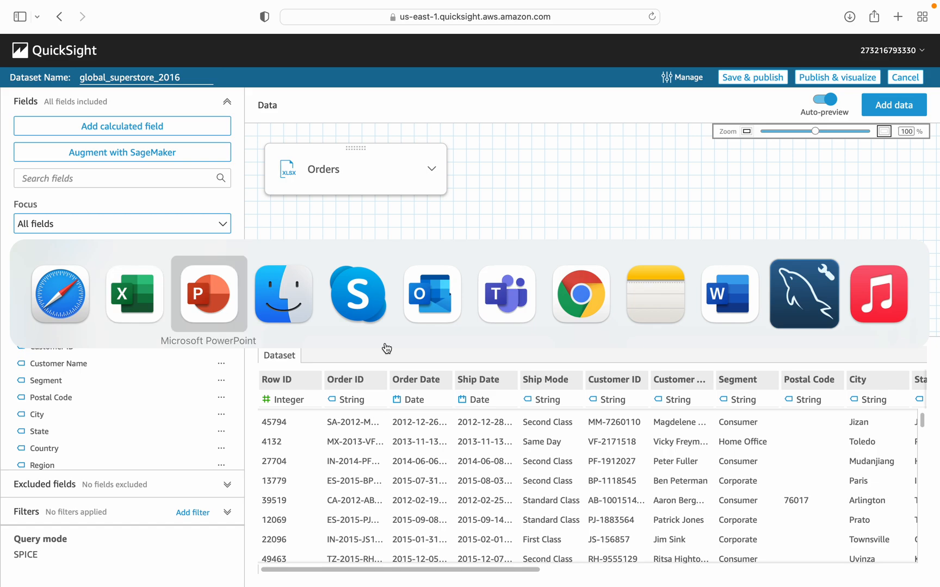
left_click(208, 294)
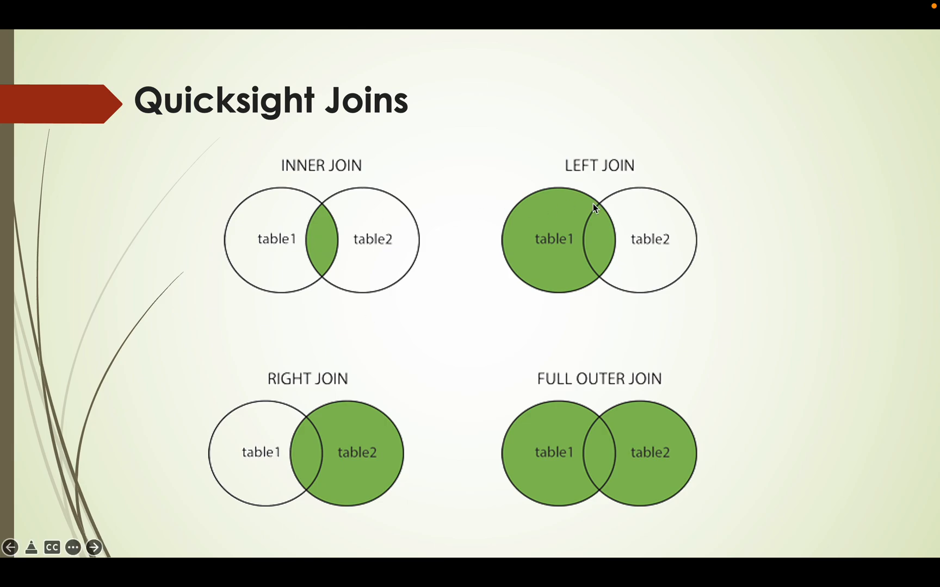
mouse_move(354, 486)
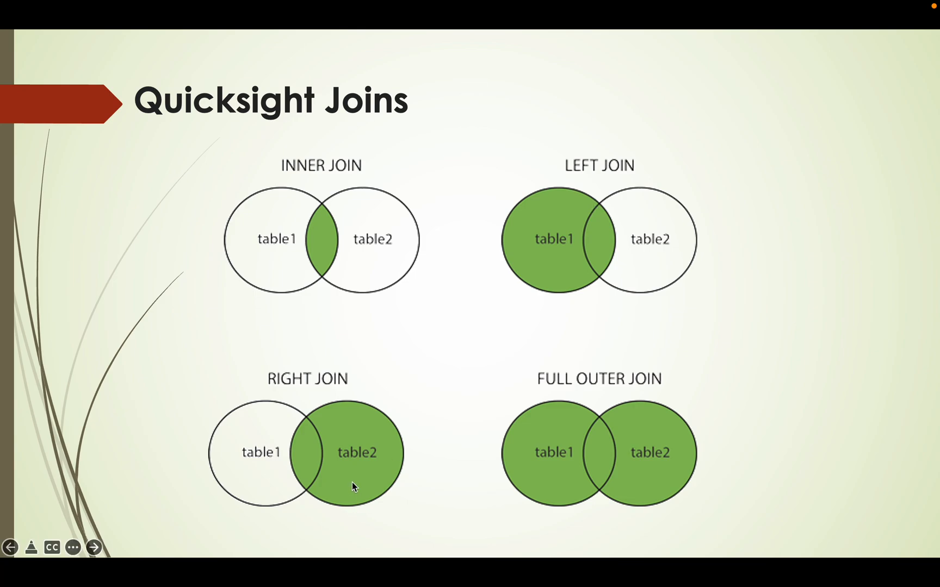
mouse_move(545, 443)
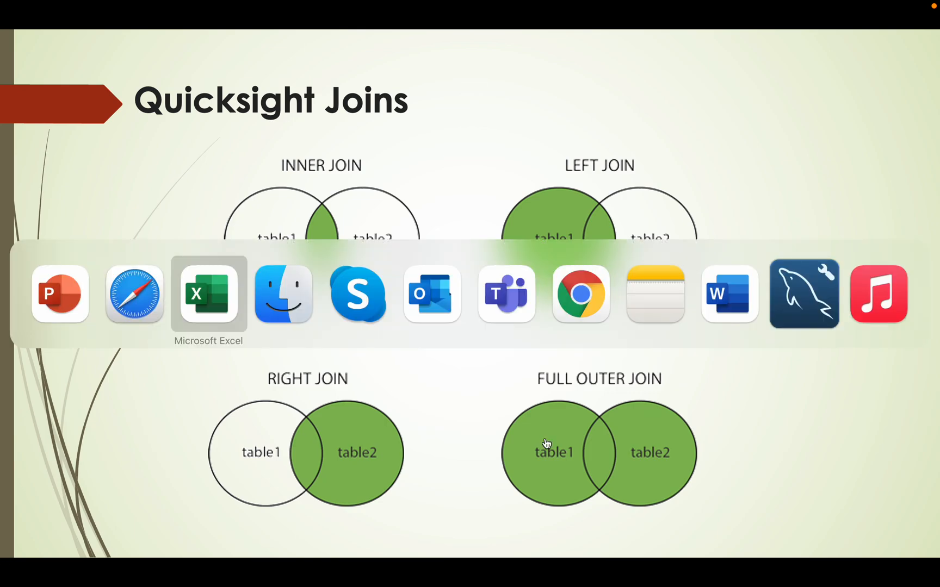
mouse_move(804, 292)
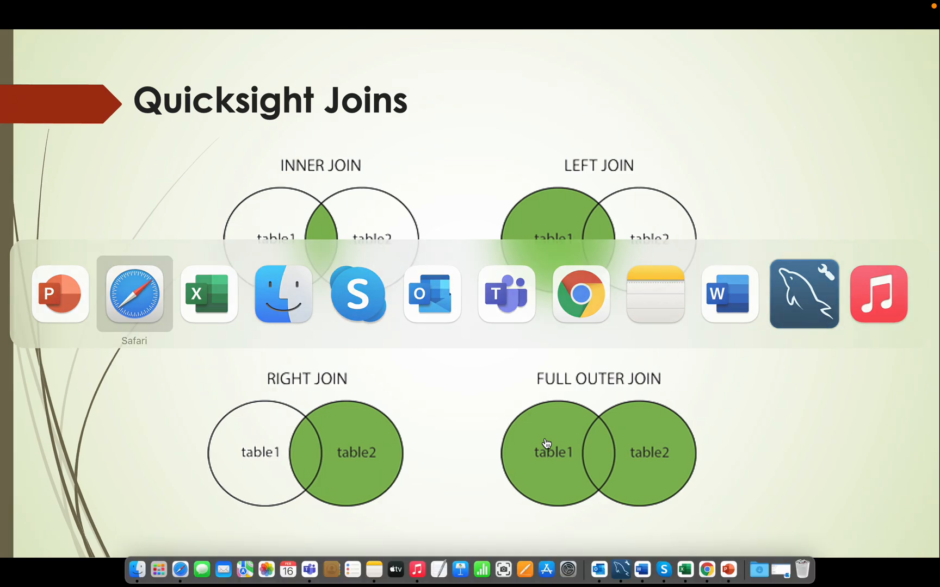
left_click(134, 294)
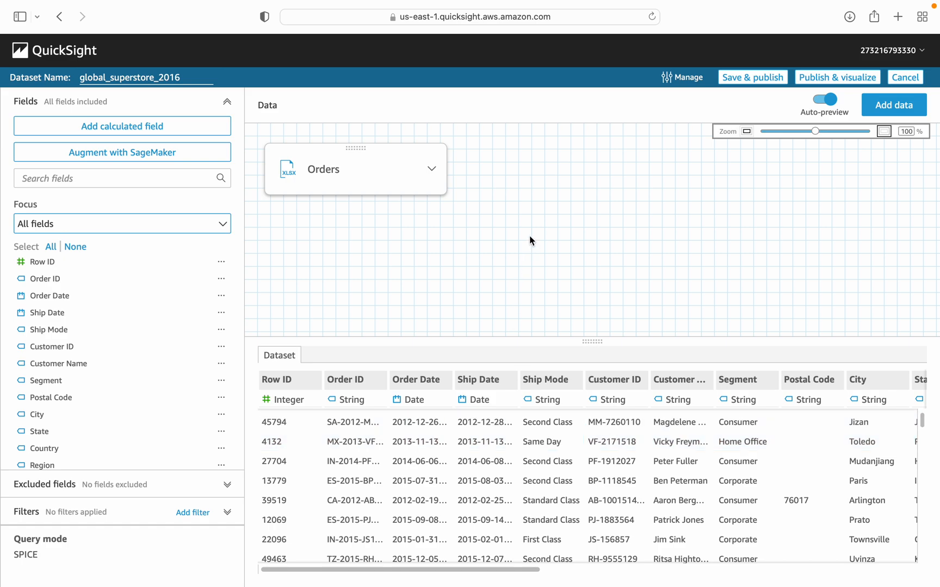
mouse_move(843, 97)
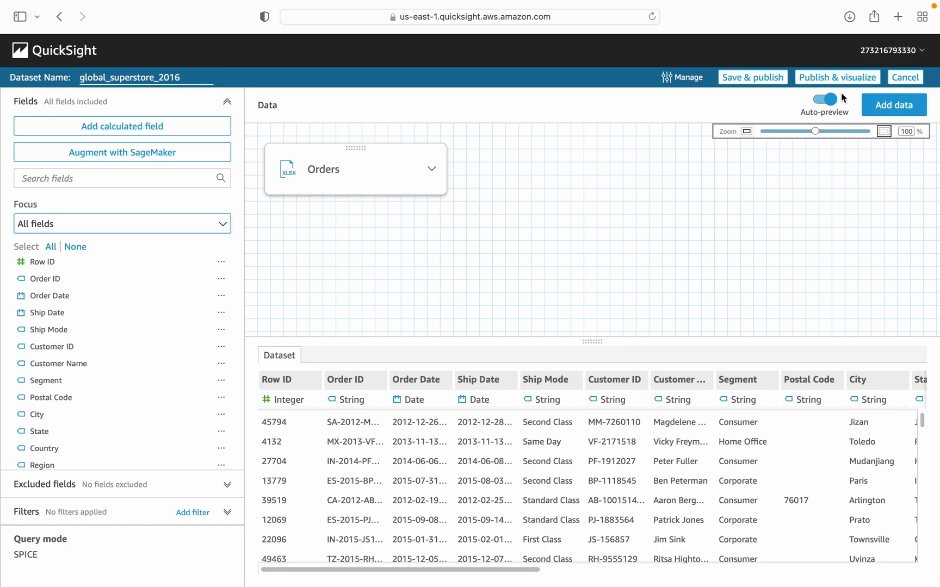
Add data by uploading global_superstore_2016.xlsx from the Documents folder
left_click(893, 104)
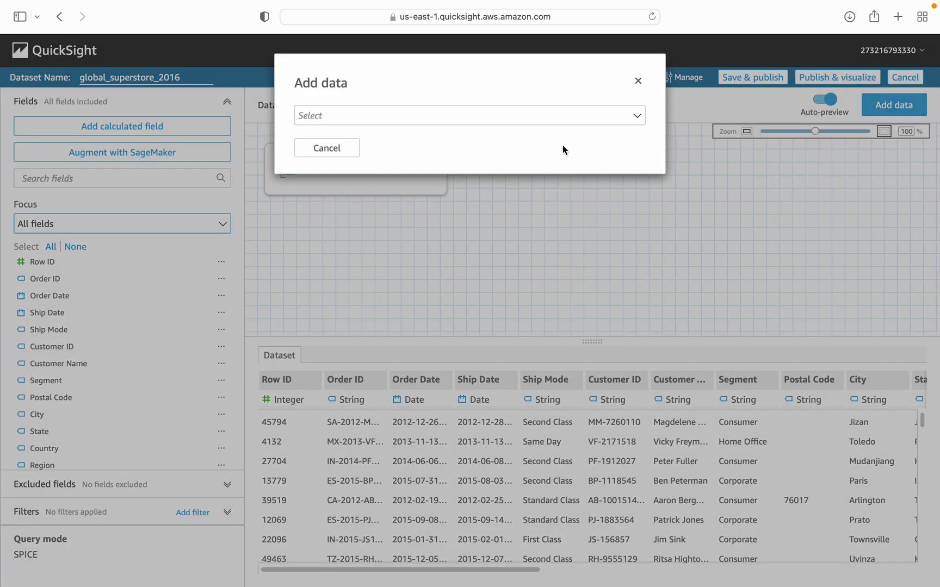
left_click(469, 116)
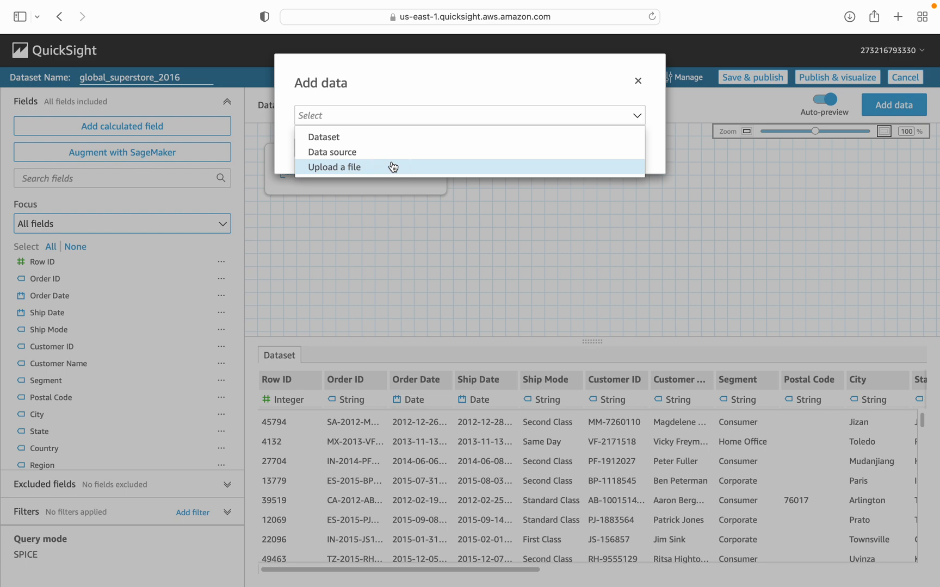
left_click(334, 167)
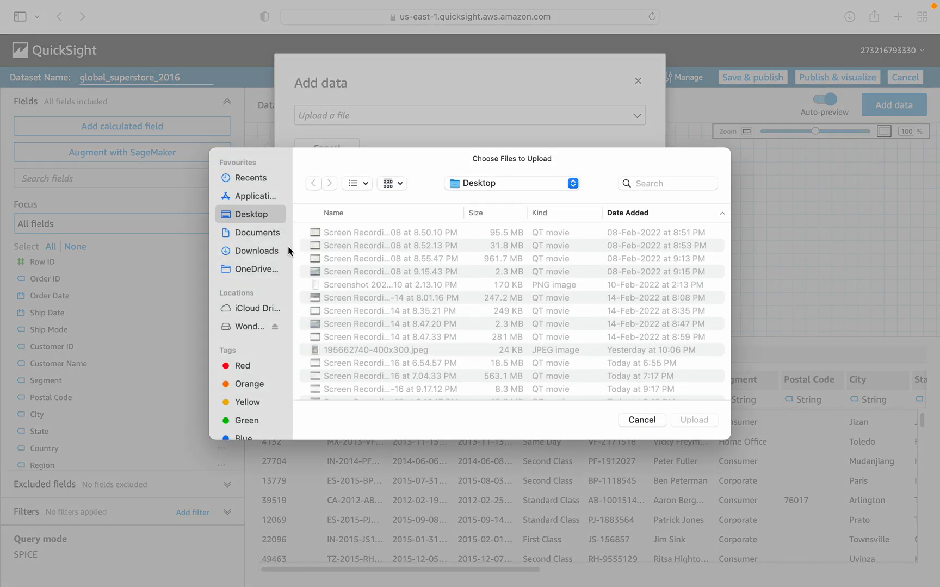
mouse_move(261, 243)
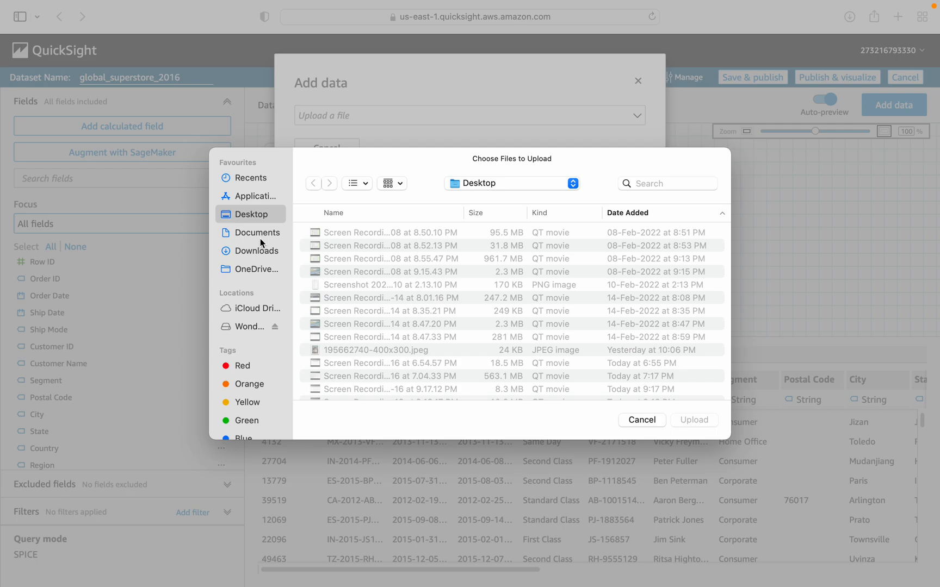
left_click(256, 233)
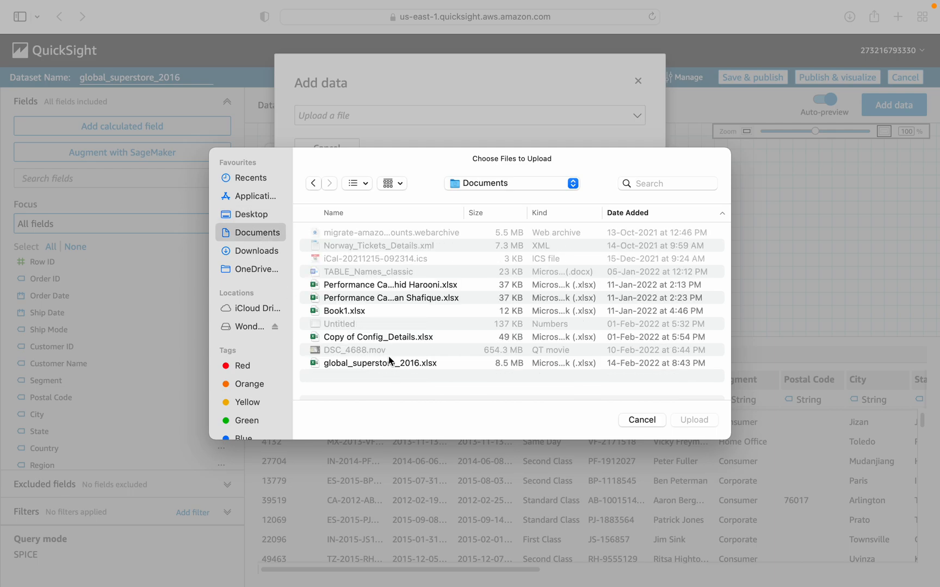
left_click(381, 362)
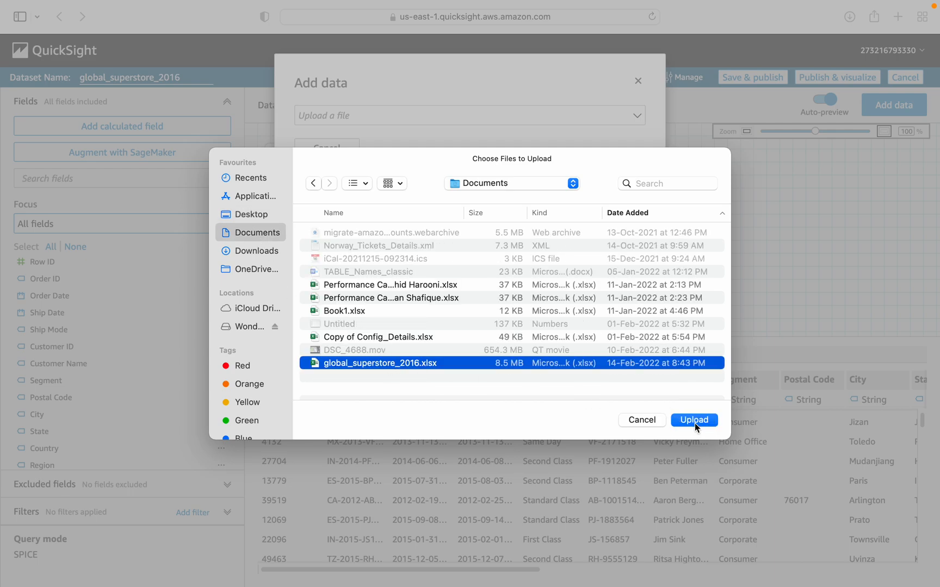
left_click(694, 420)
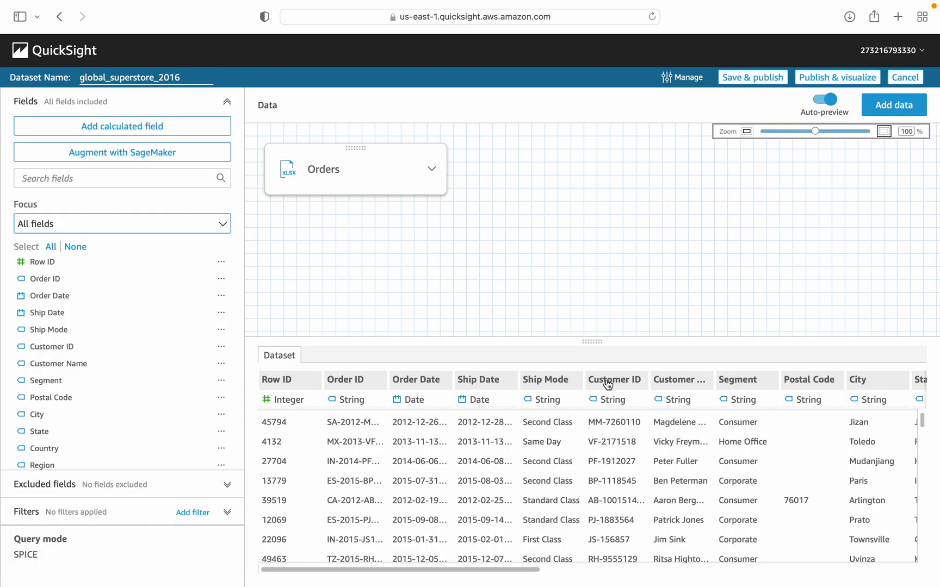
mouse_move(559, 336)
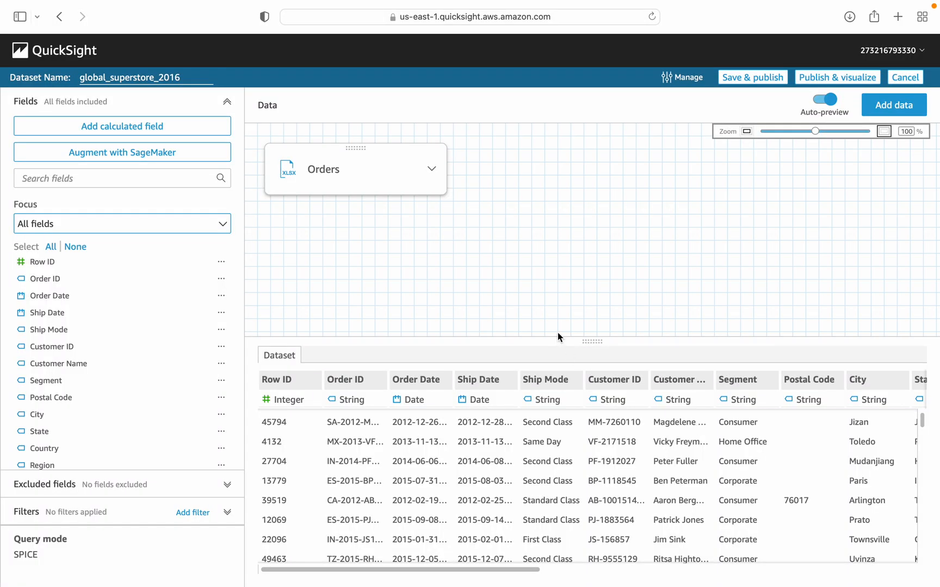
Choose the People sheet and accept its file upload settings
left_click(892, 105)
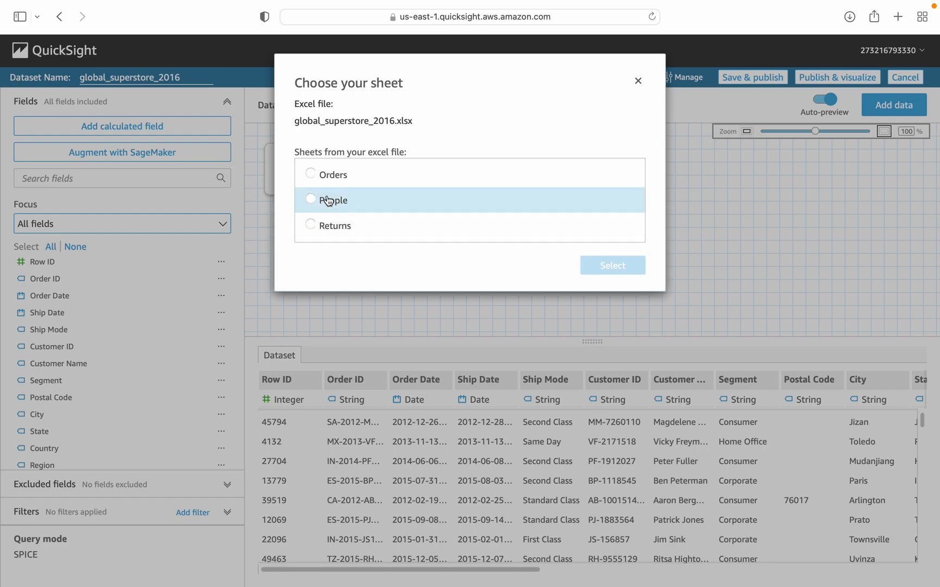
left_click(310, 199)
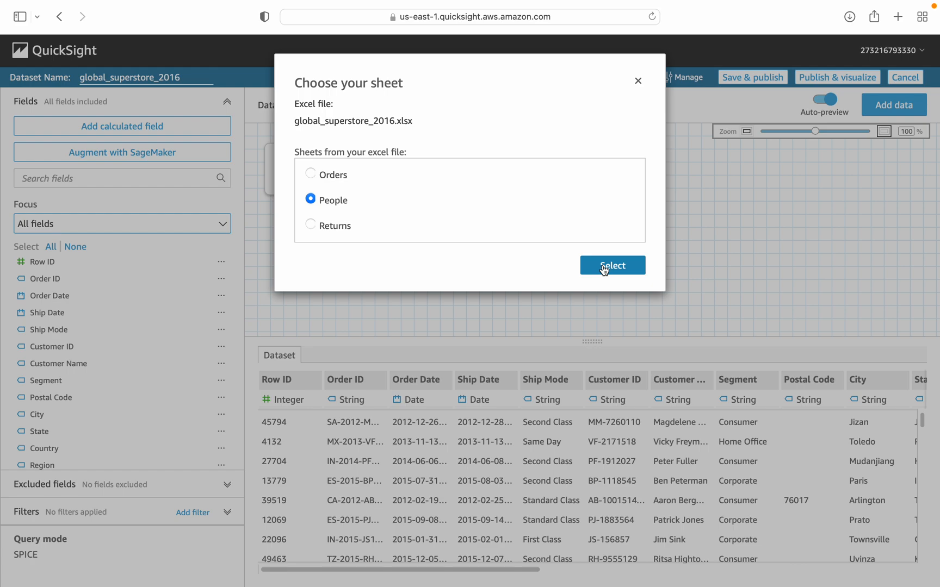
left_click(612, 266)
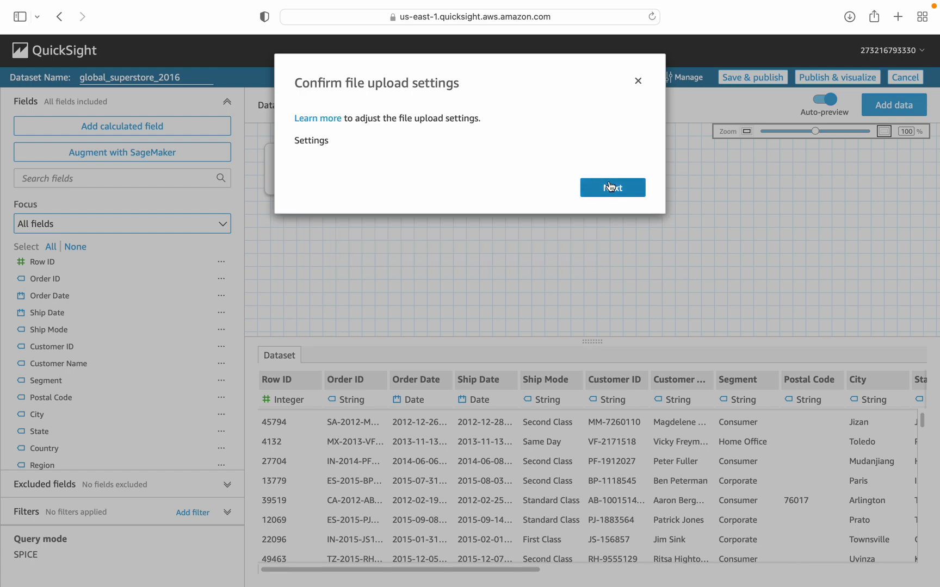
left_click(612, 187)
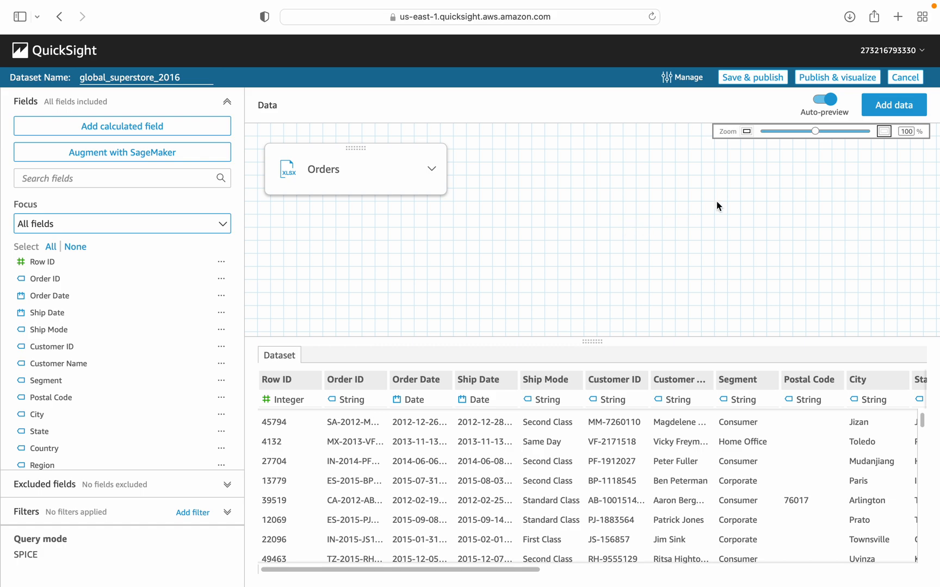
mouse_move(744, 197)
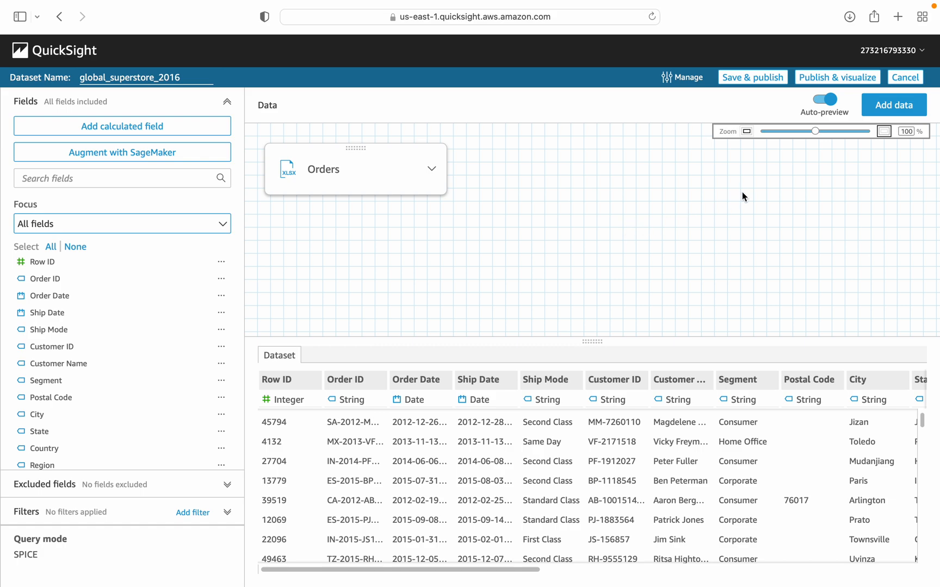
mouse_move(748, 127)
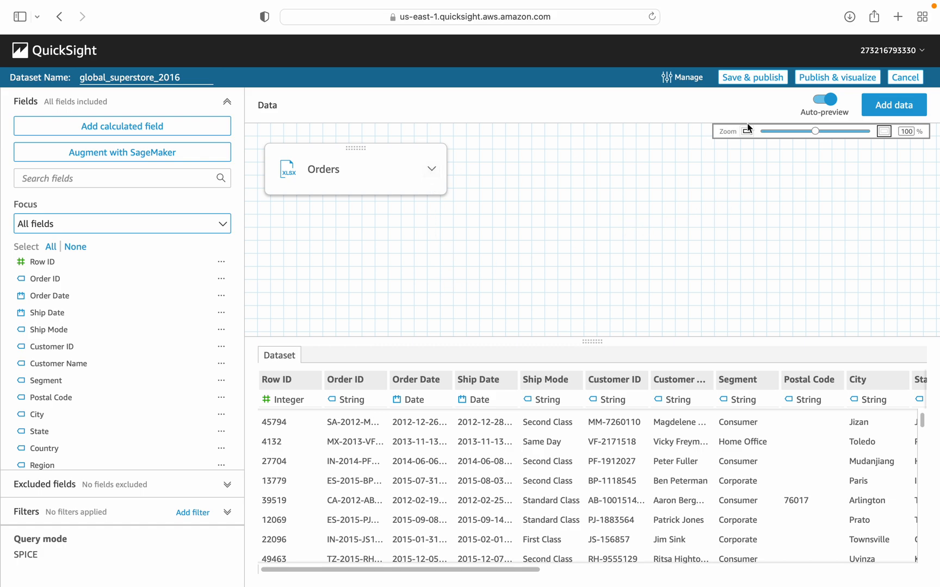
mouse_move(895, 68)
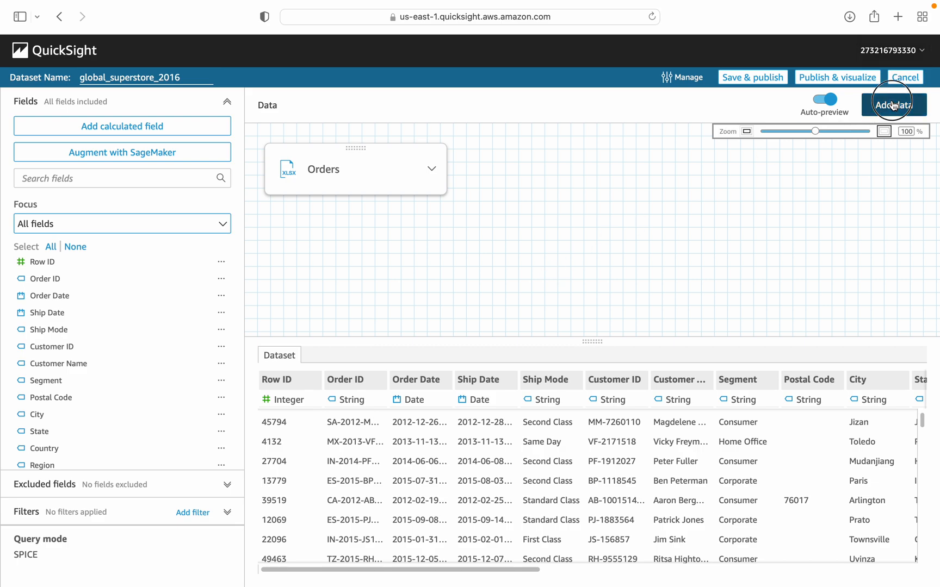
mouse_move(540, 247)
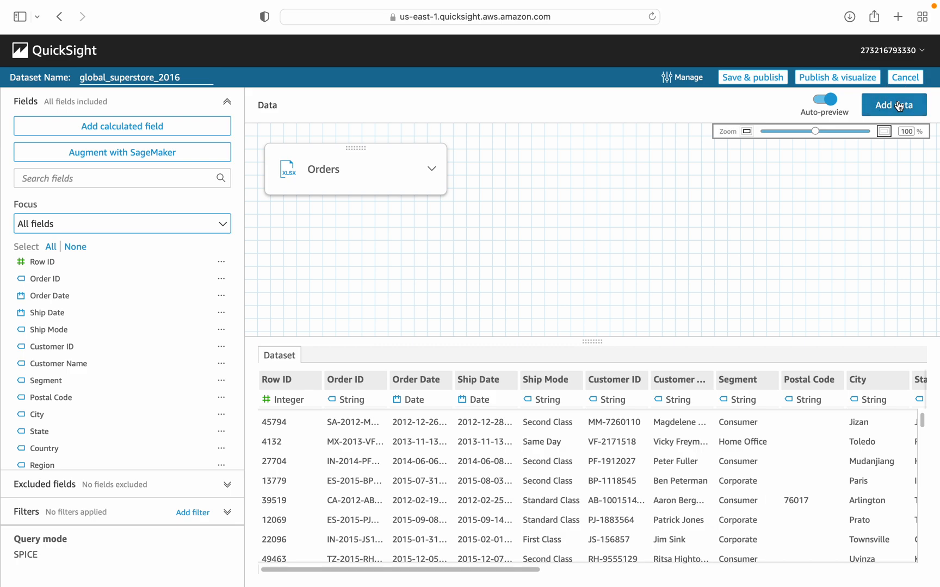
mouse_move(791, 174)
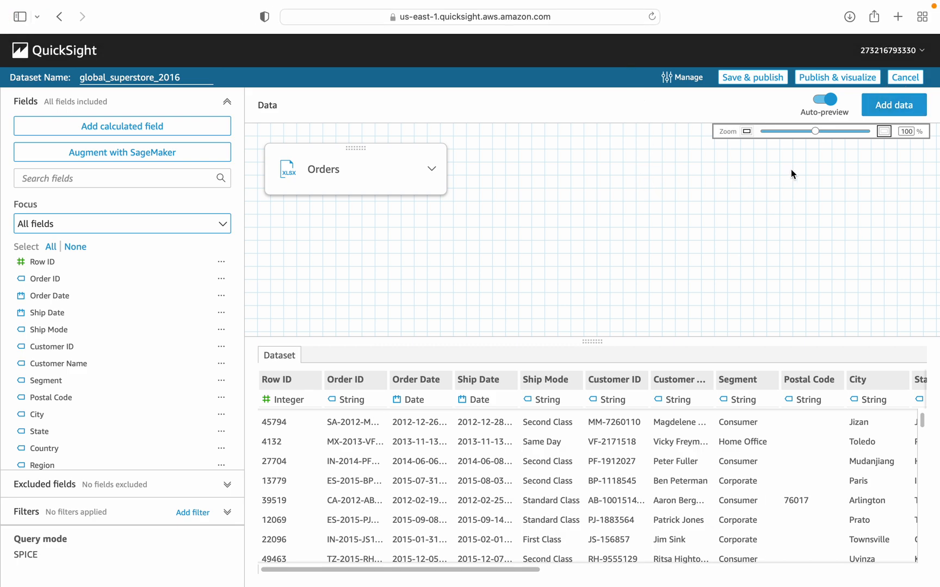
mouse_move(894, 104)
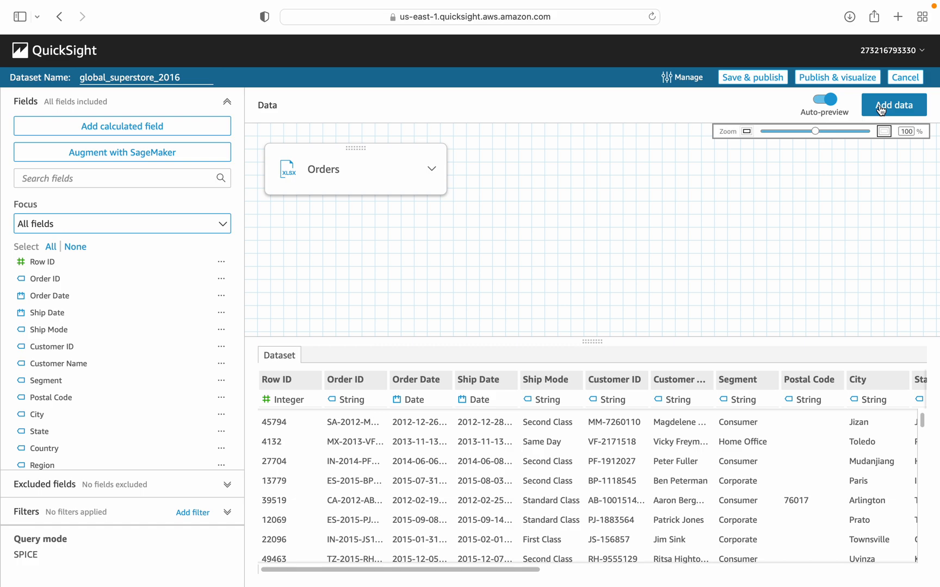
Dismiss stray browser context menus over the dataset canvas
right_click(659, 197)
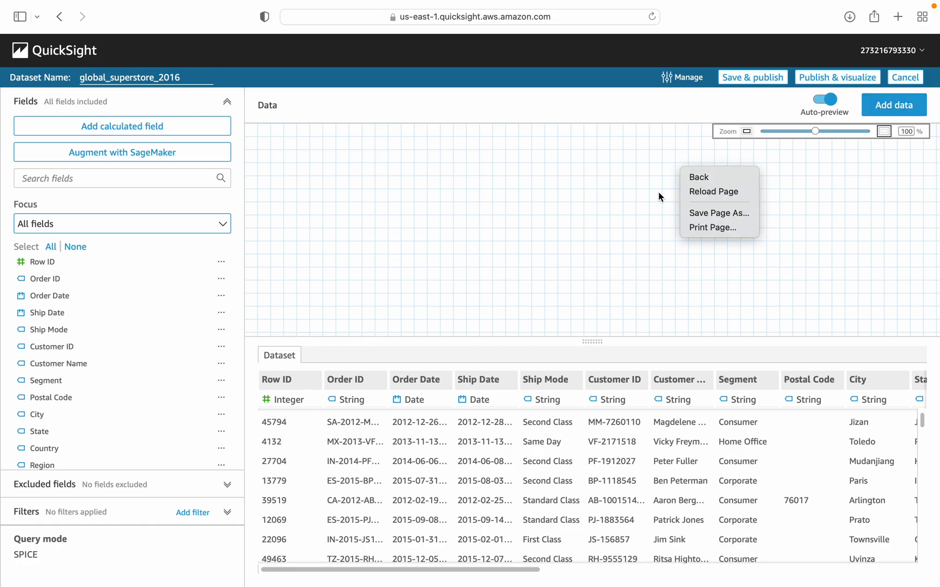
mouse_move(550, 190)
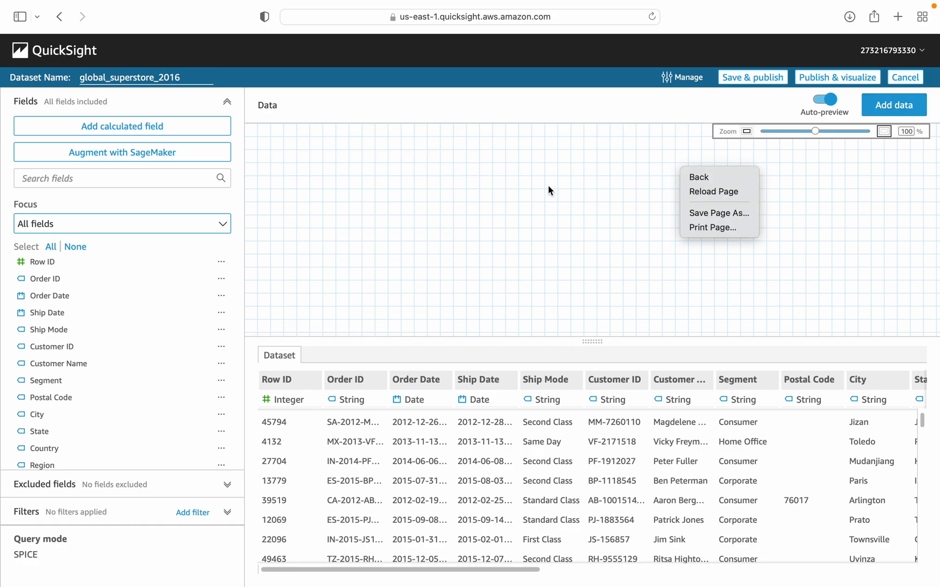
left_click(557, 195)
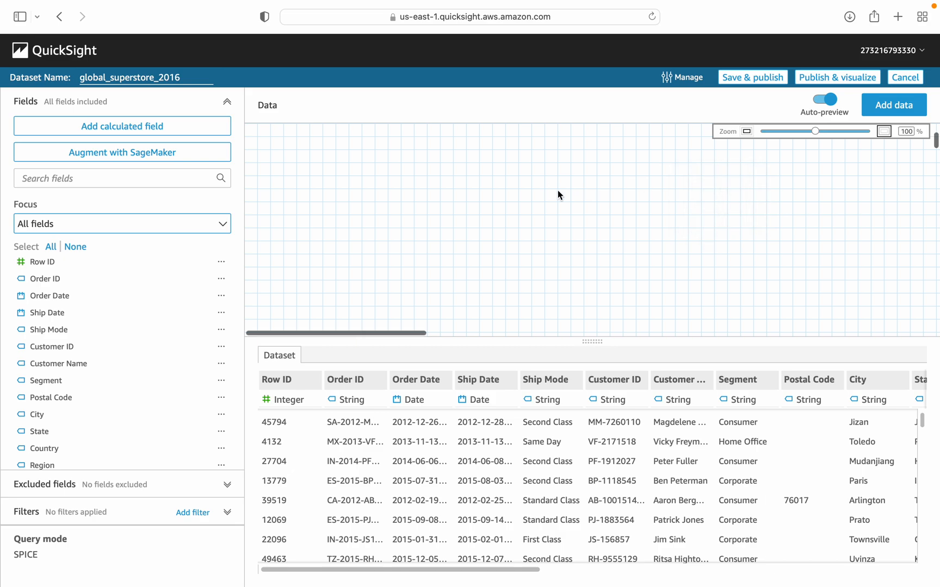
right_click(560, 195)
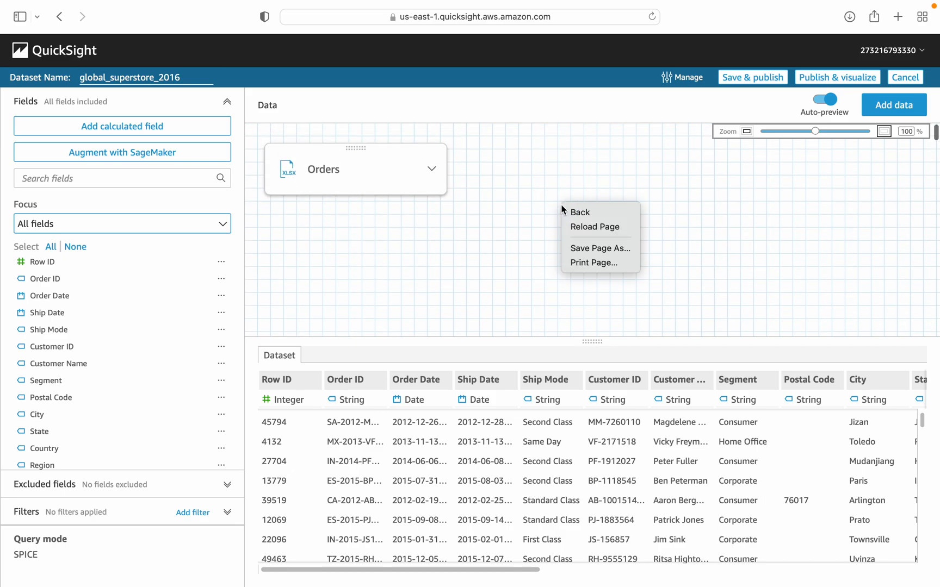
left_click(593, 227)
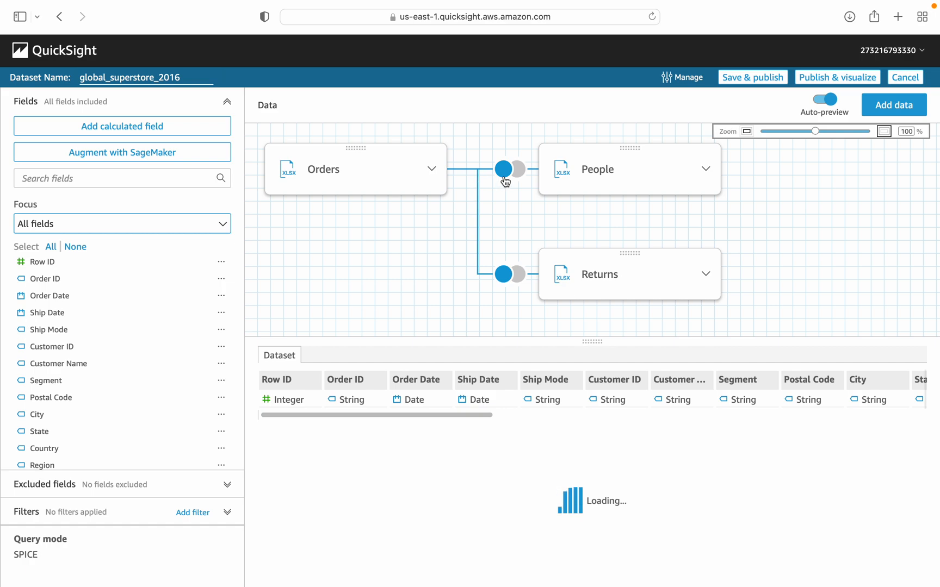
mouse_move(506, 168)
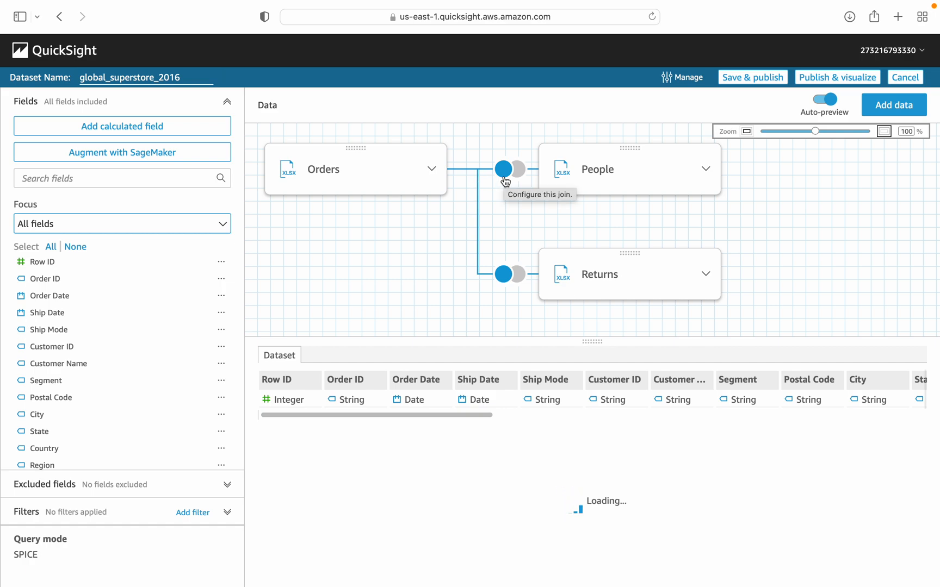
In the Orders–People join settings, review matchable fields to pair Region with Region as a left join
left_click(505, 168)
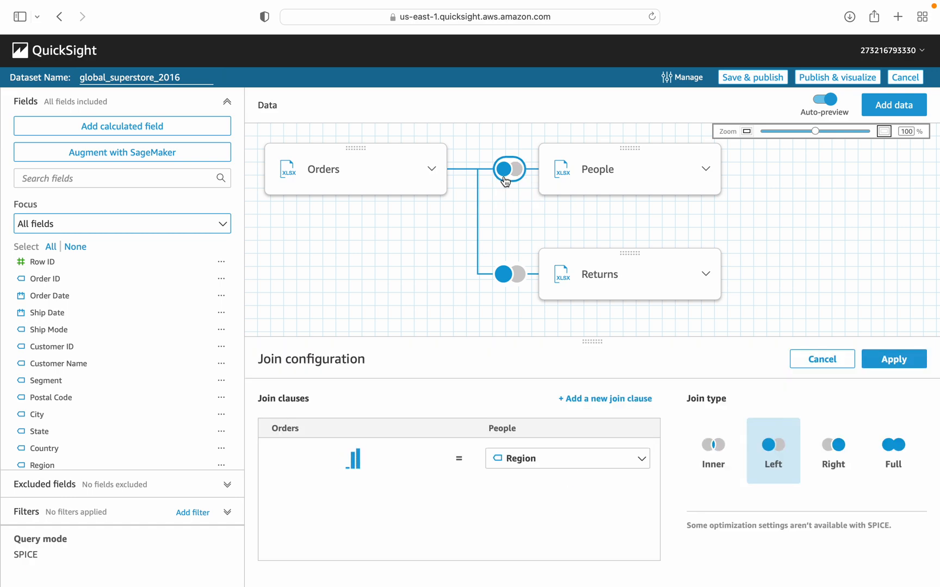
left_click(350, 457)
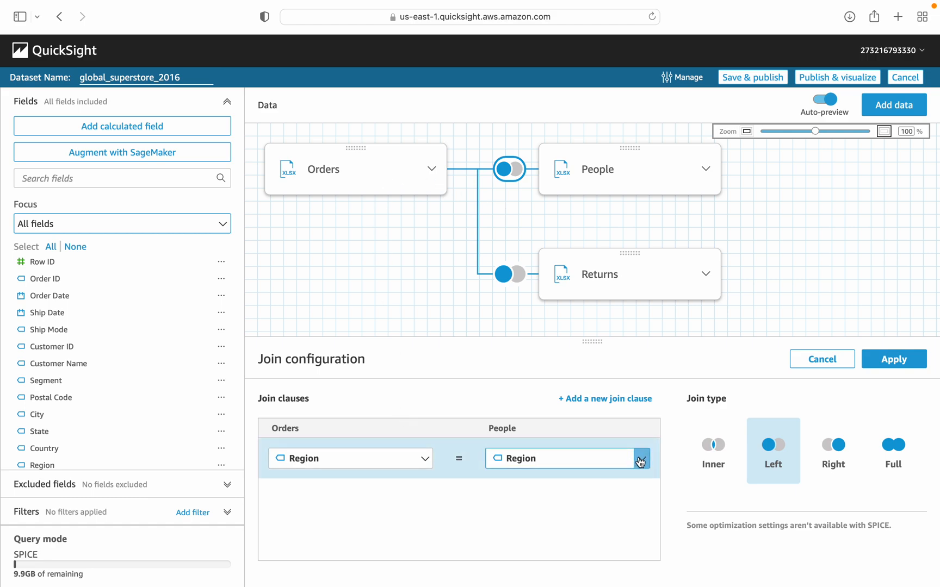
left_click(639, 459)
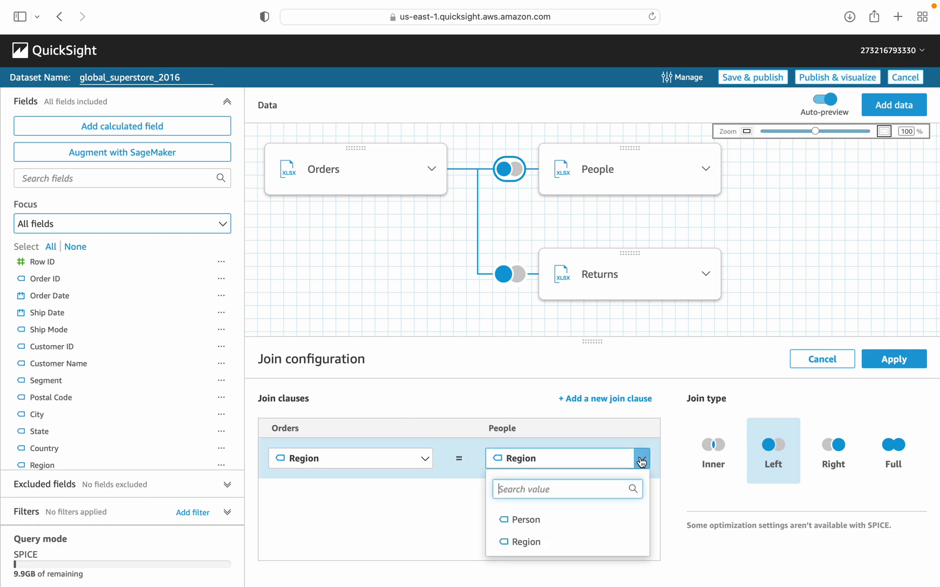
mouse_move(569, 519)
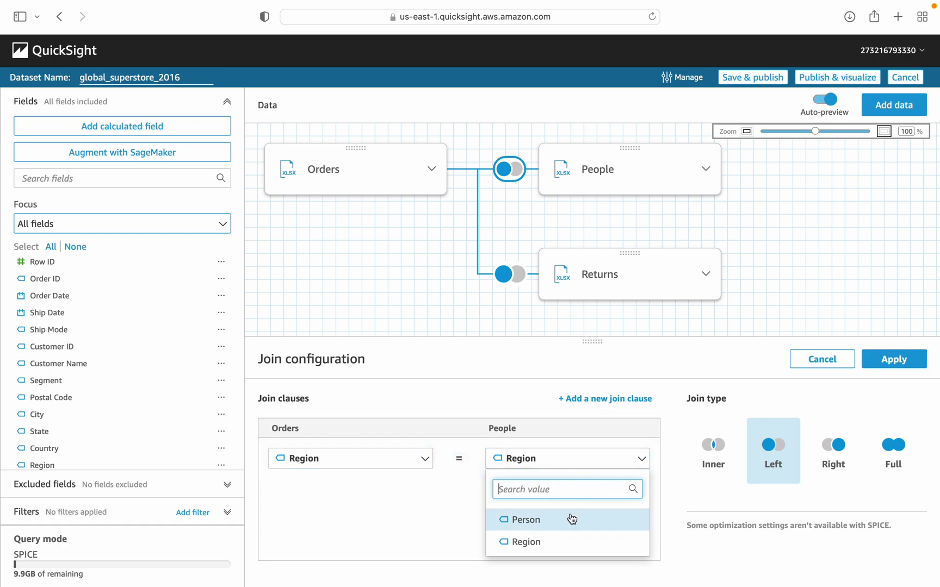
mouse_move(374, 162)
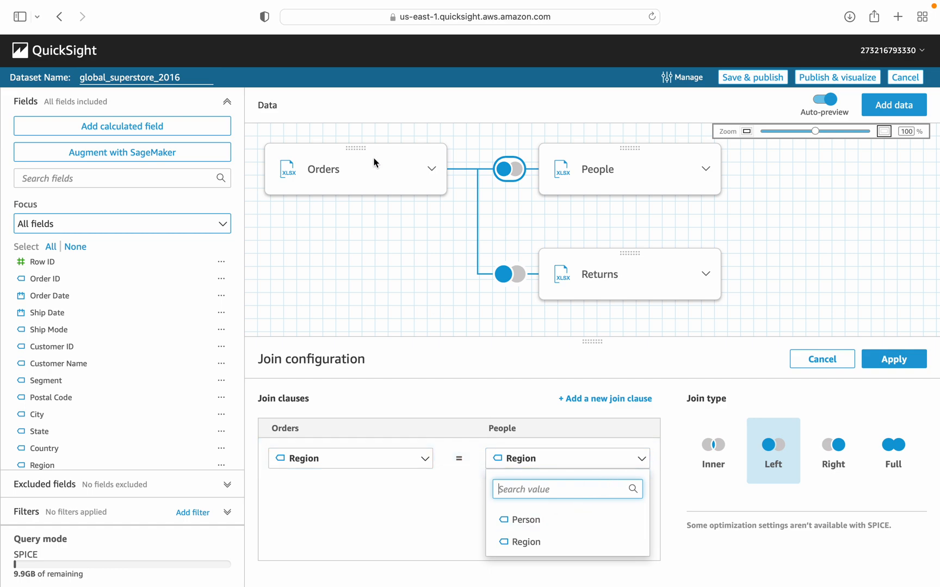
mouse_move(461, 433)
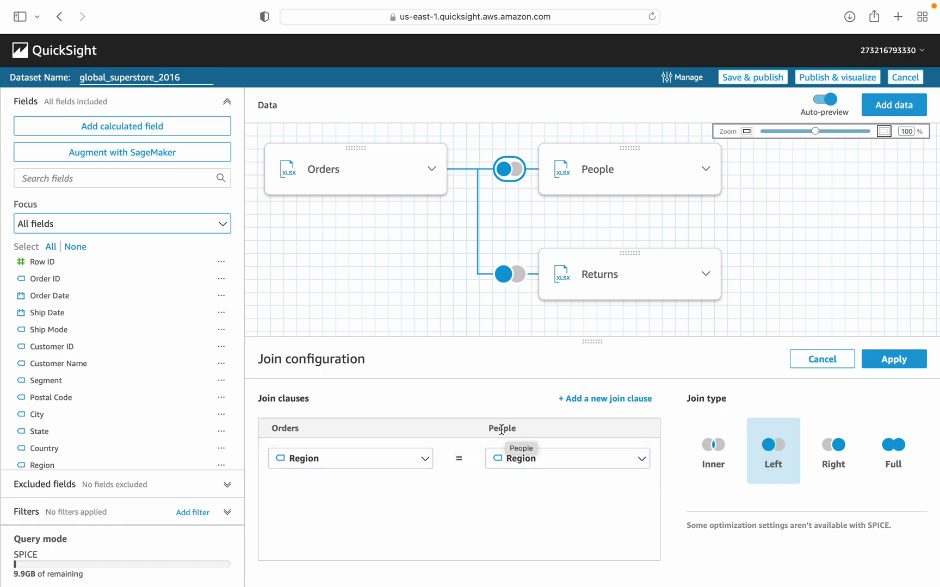
mouse_move(285, 427)
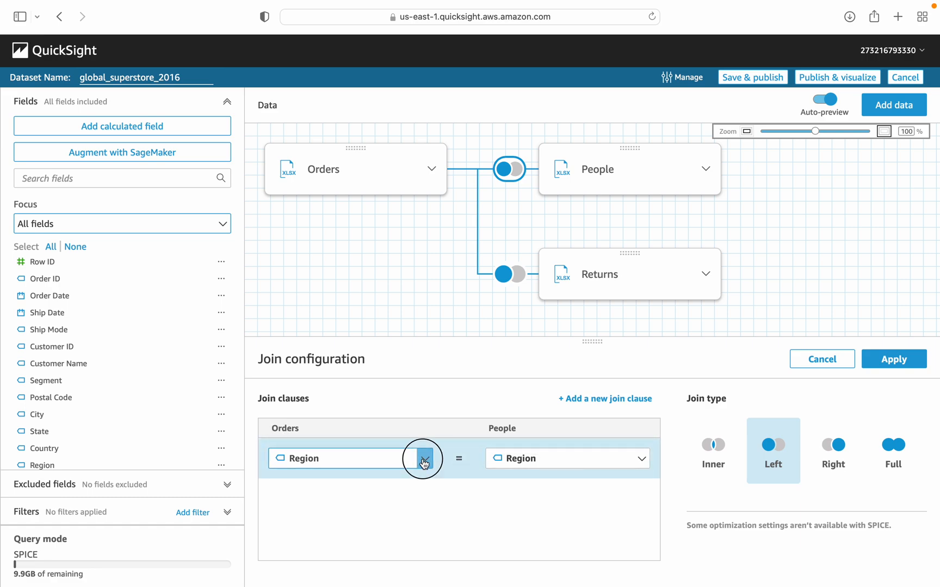
left_click(423, 459)
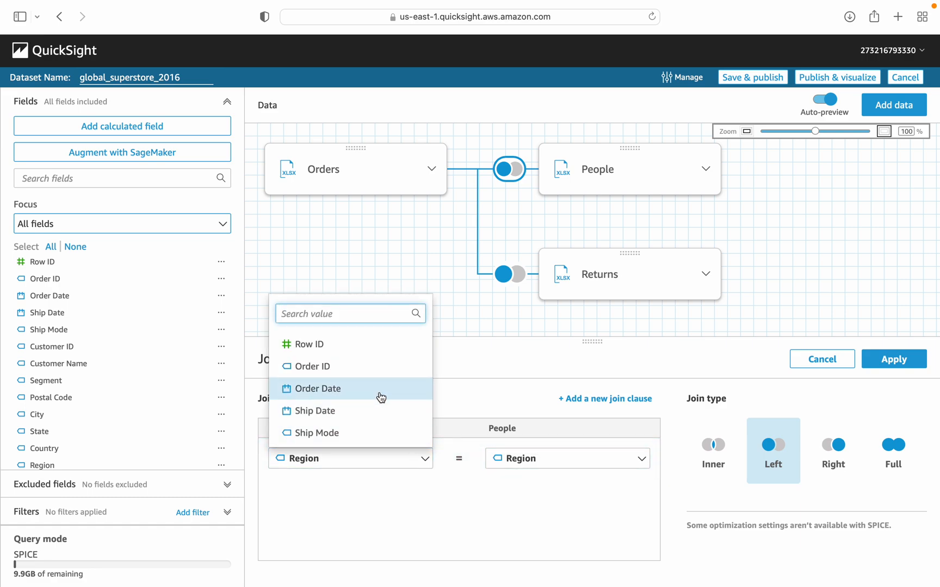
scroll("down", 3)
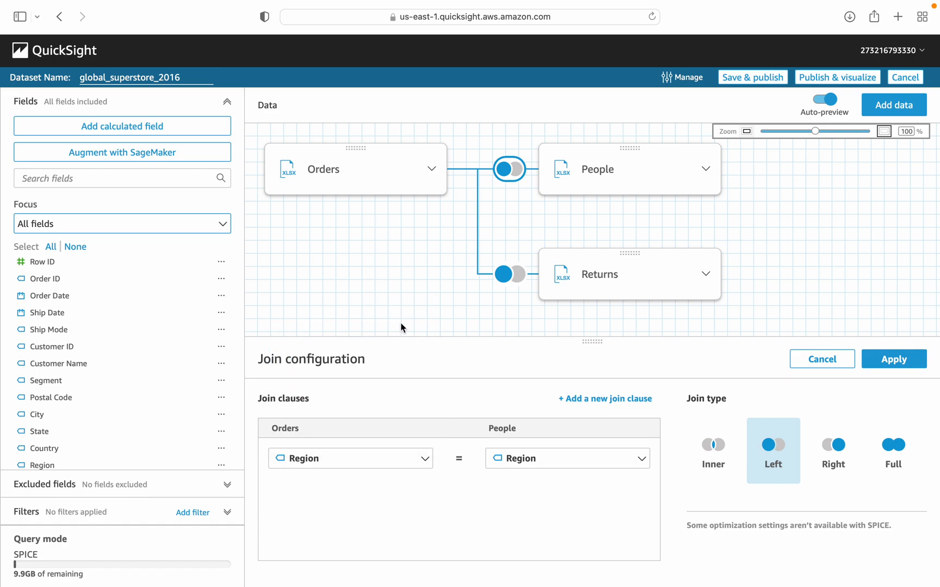
mouse_move(772, 451)
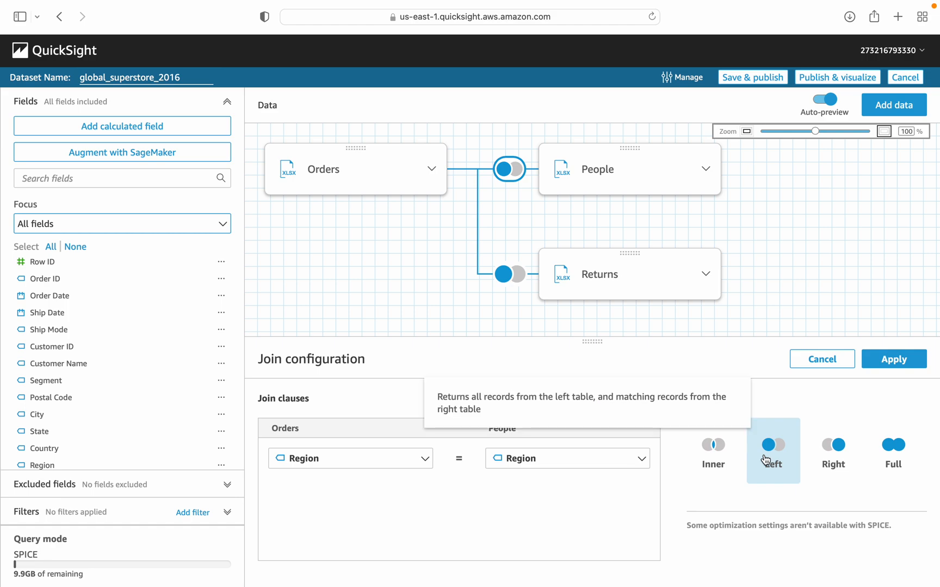
mouse_move(395, 194)
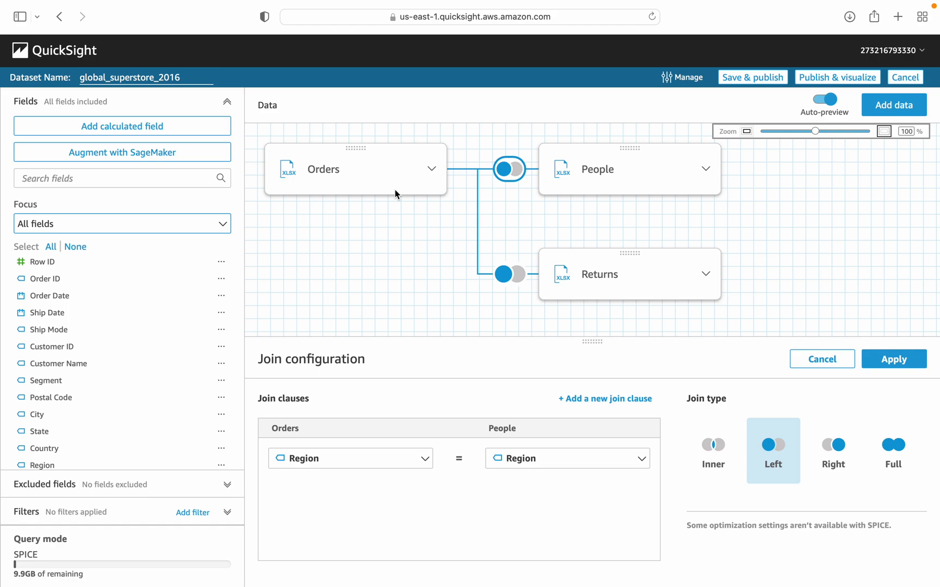
mouse_move(468, 173)
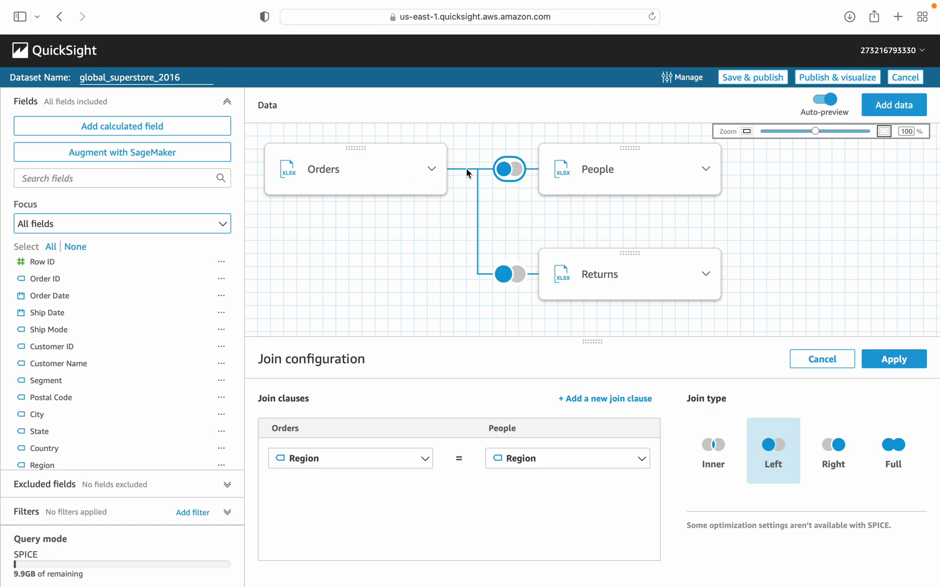
mouse_move(642, 178)
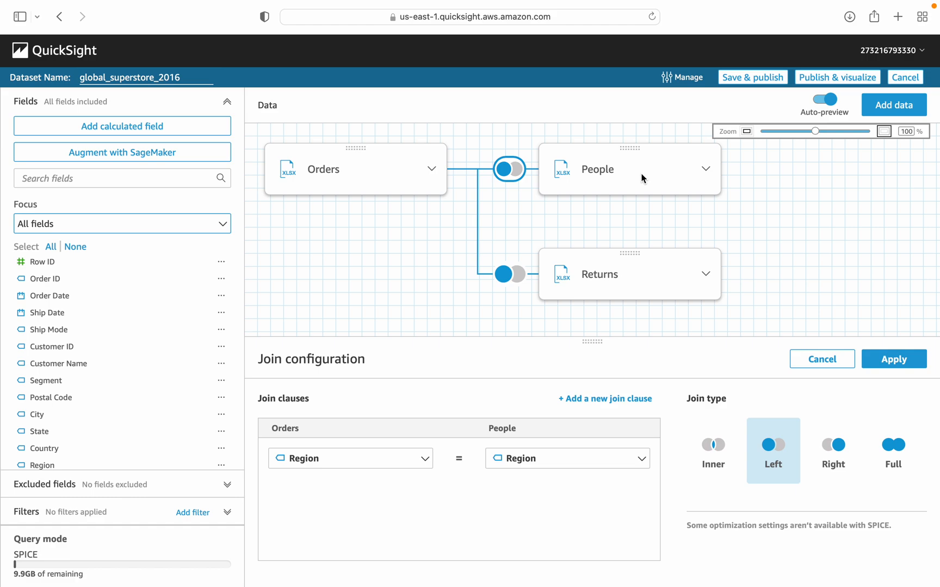
mouse_move(496, 180)
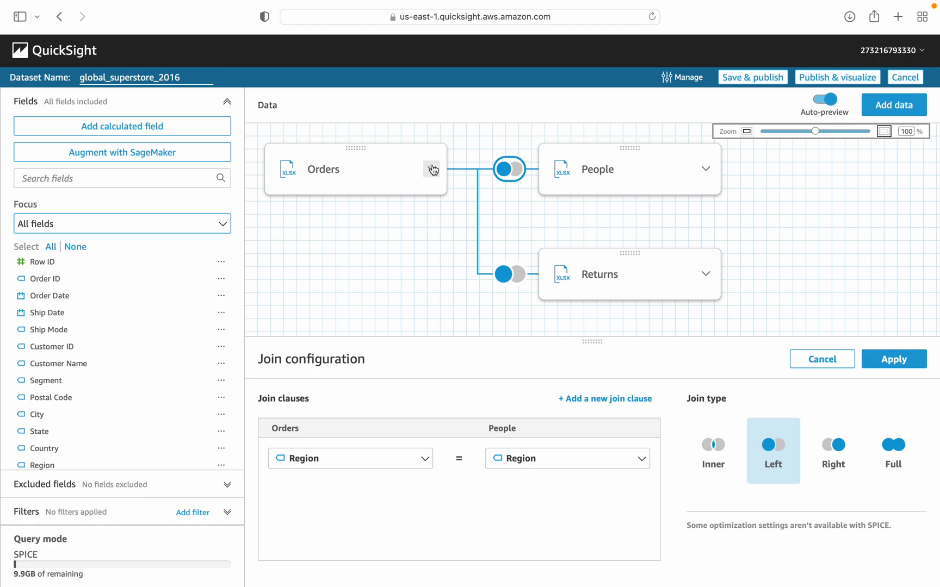
mouse_move(424, 196)
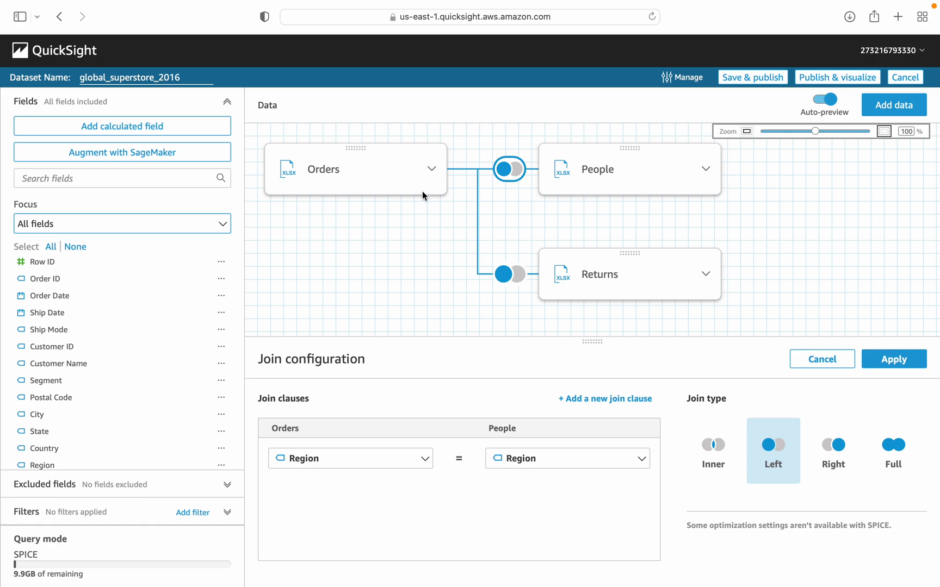
mouse_move(538, 245)
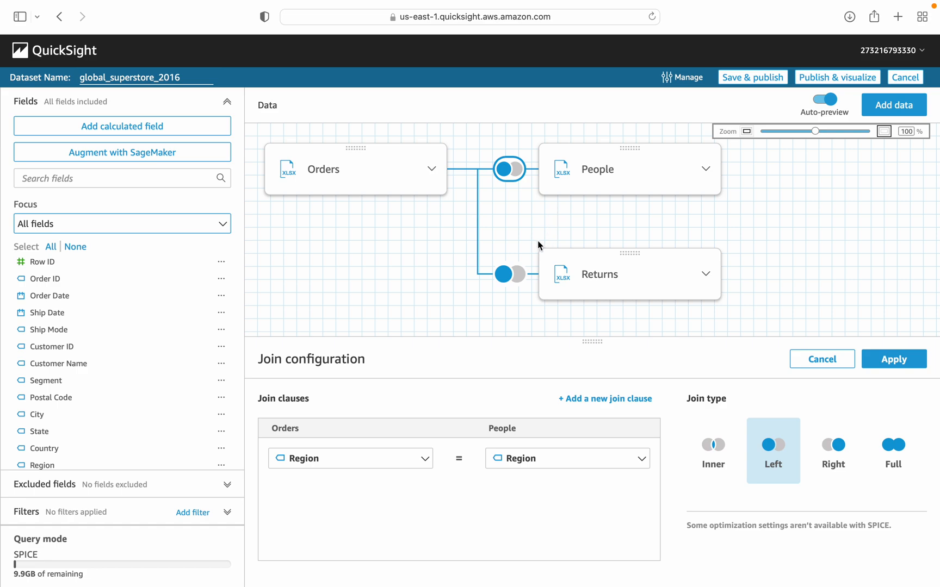
mouse_move(510, 283)
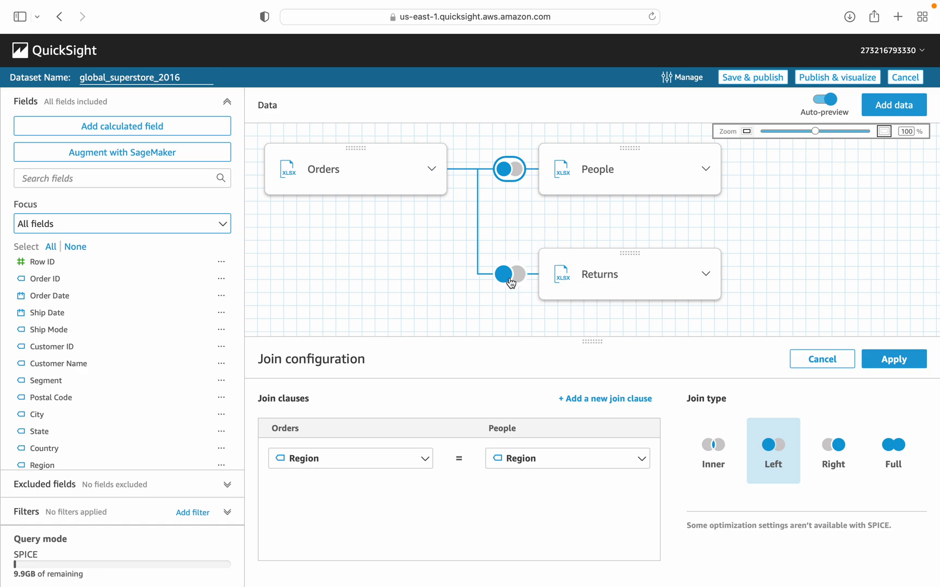
In the Orders–Returns join settings, confirm Order ID as the Orders matching field
left_click(509, 274)
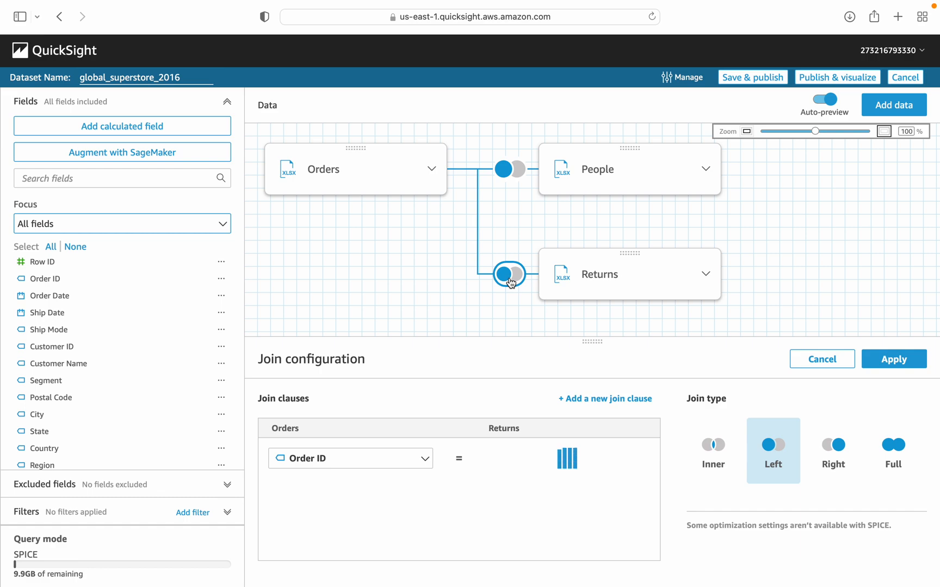
left_click(566, 459)
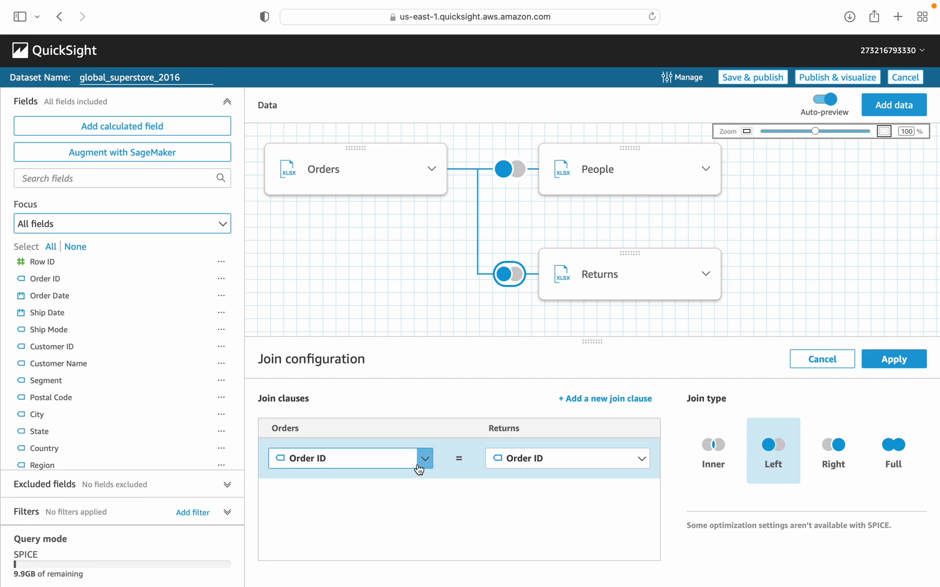
mouse_move(420, 468)
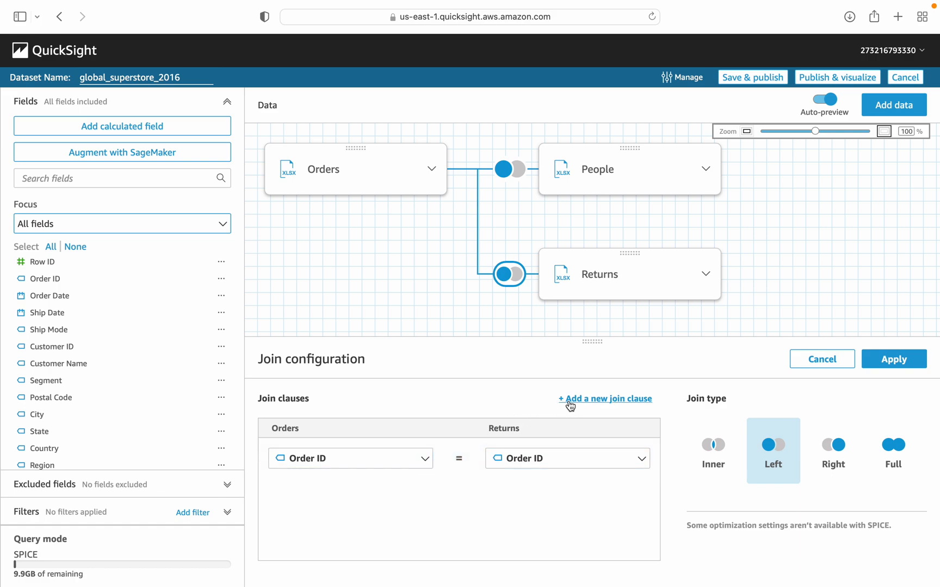
left_click(603, 398)
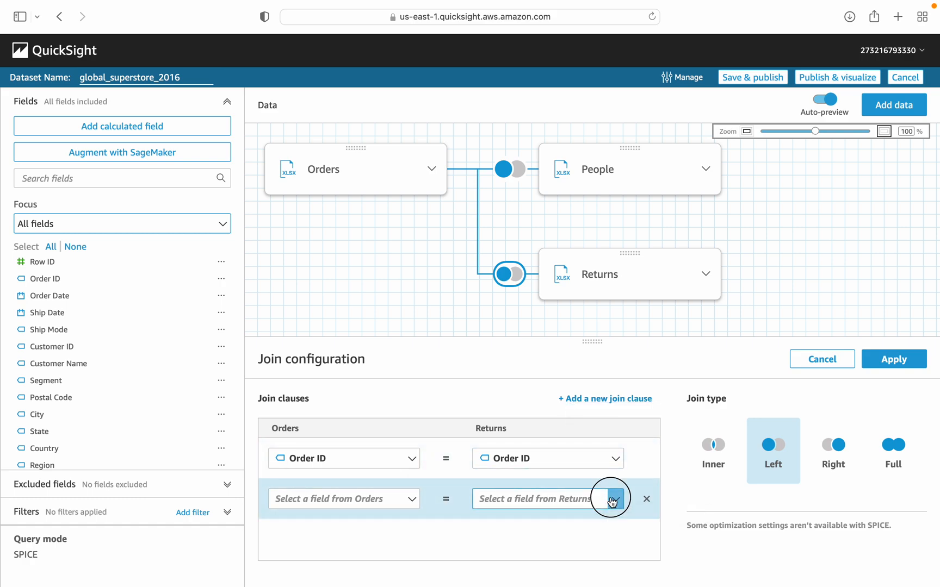
left_click(609, 498)
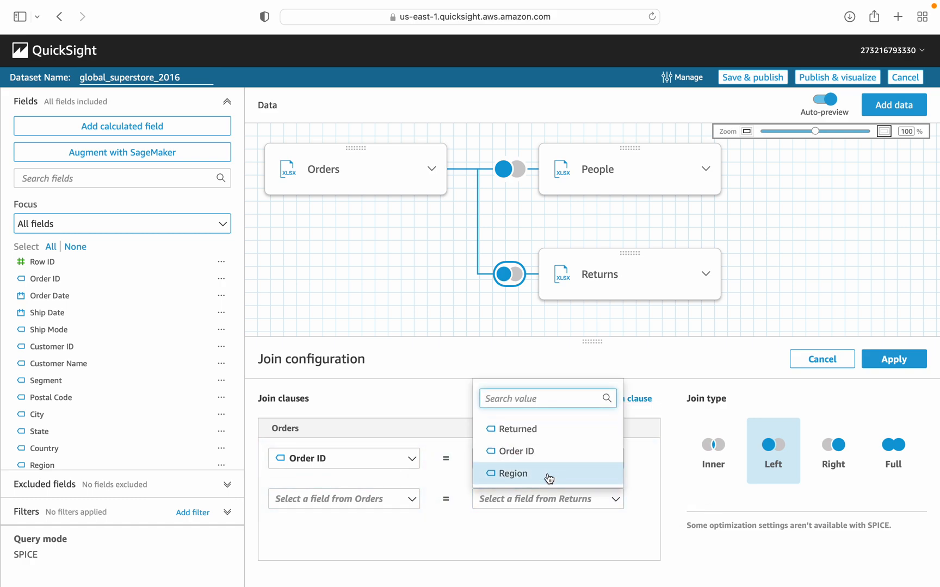
left_click(515, 450)
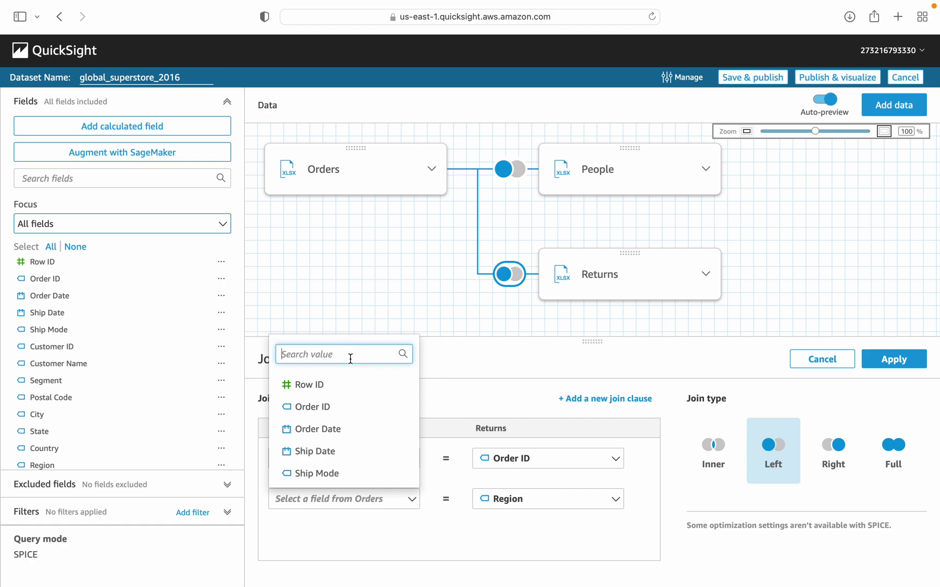
left_click(312, 407)
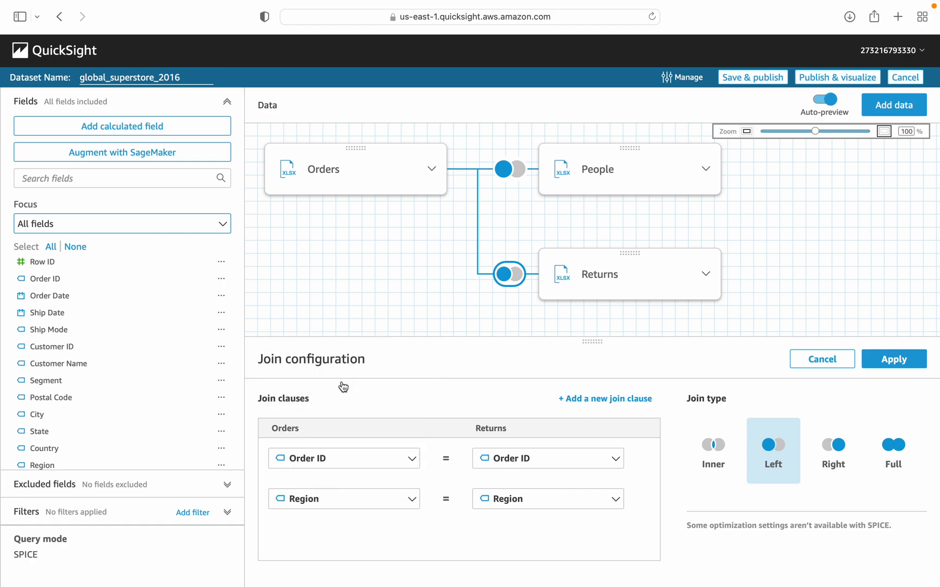
mouse_move(521, 527)
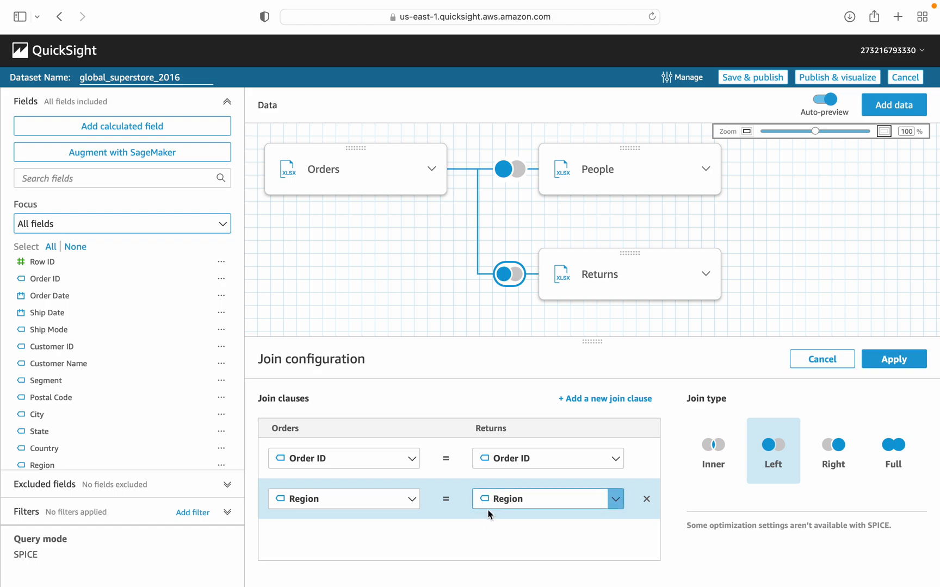
mouse_move(645, 507)
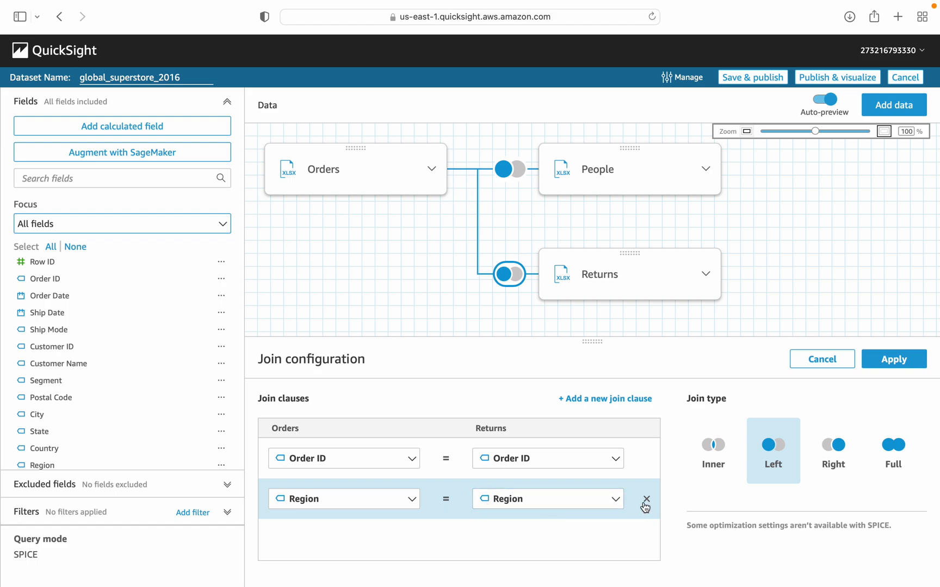
mouse_move(644, 499)
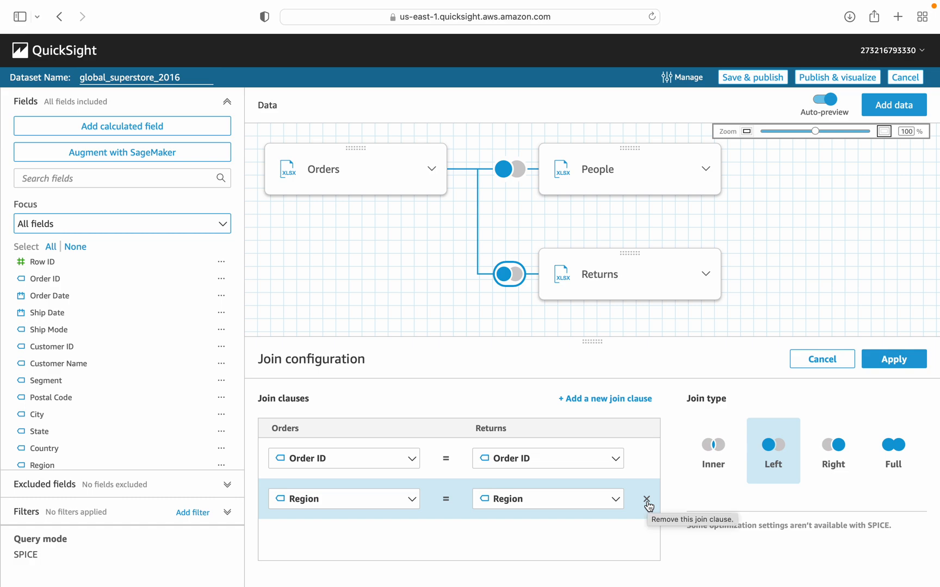
left_click(647, 498)
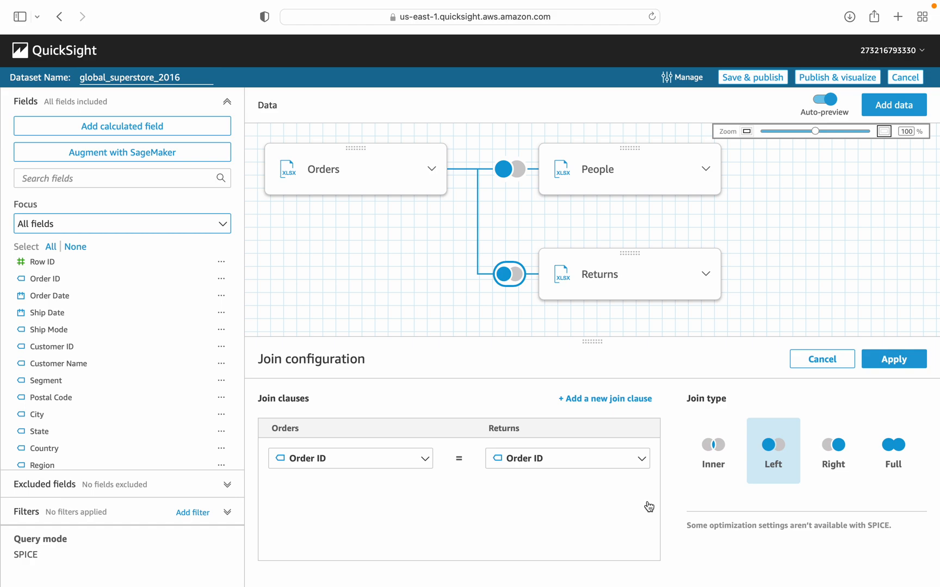
mouse_move(679, 493)
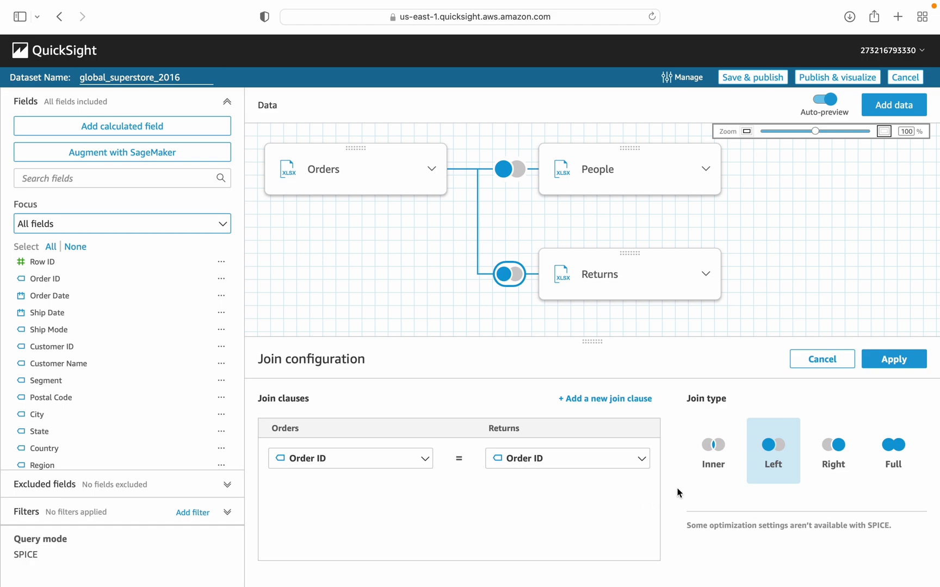
mouse_move(832, 451)
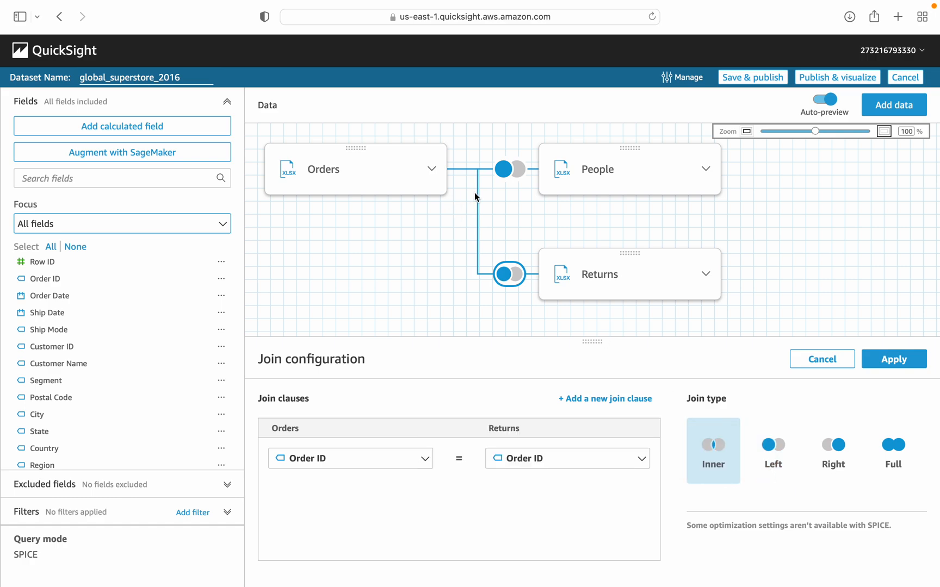
mouse_move(587, 370)
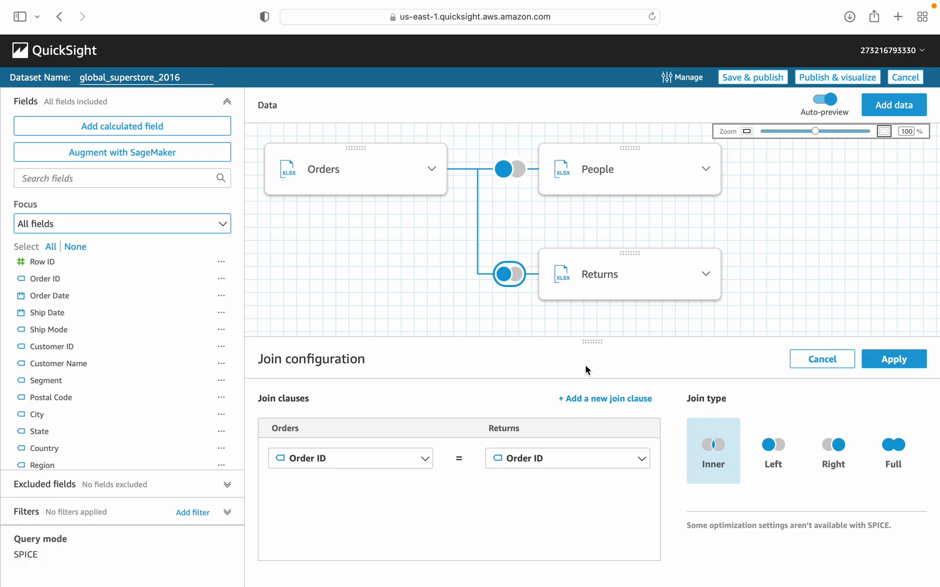
mouse_move(400, 168)
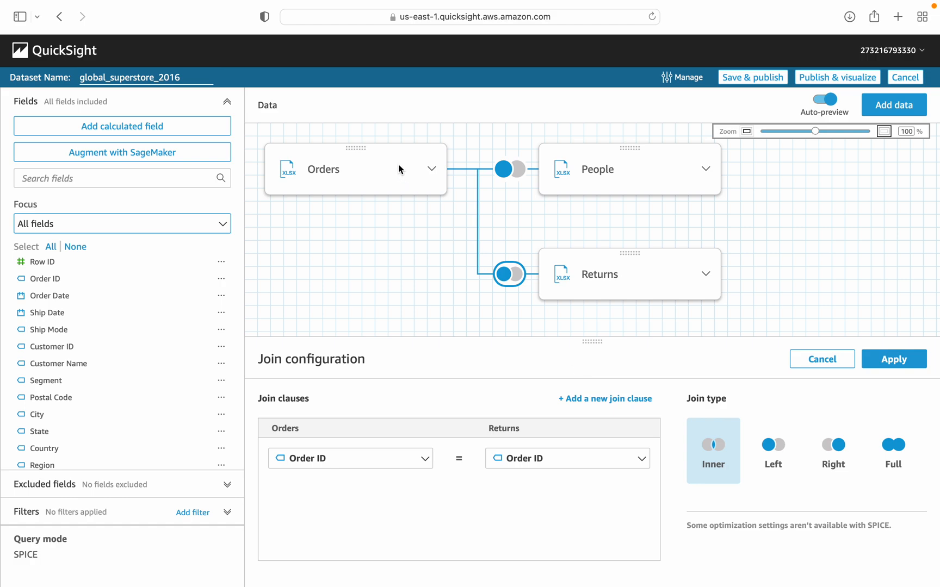
mouse_move(440, 191)
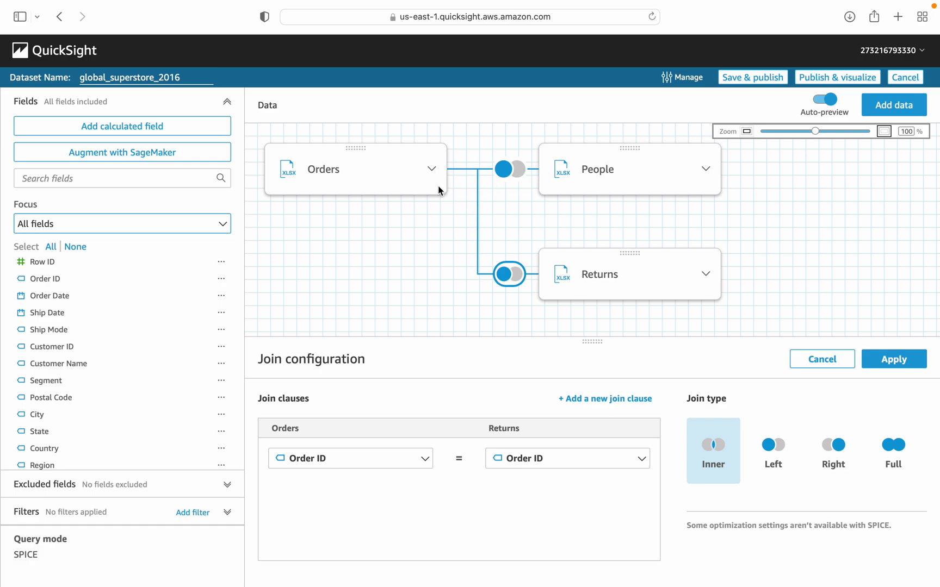
mouse_move(555, 199)
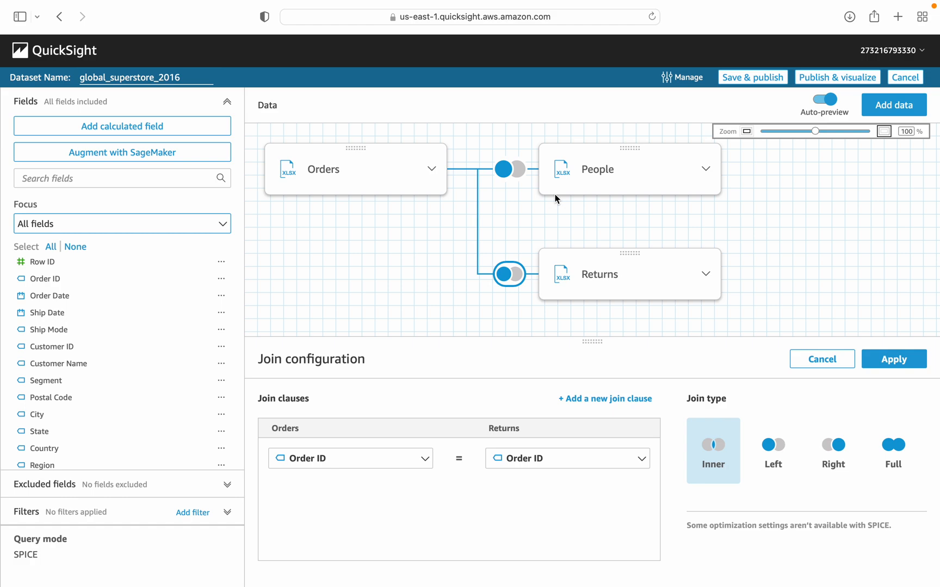
mouse_move(562, 192)
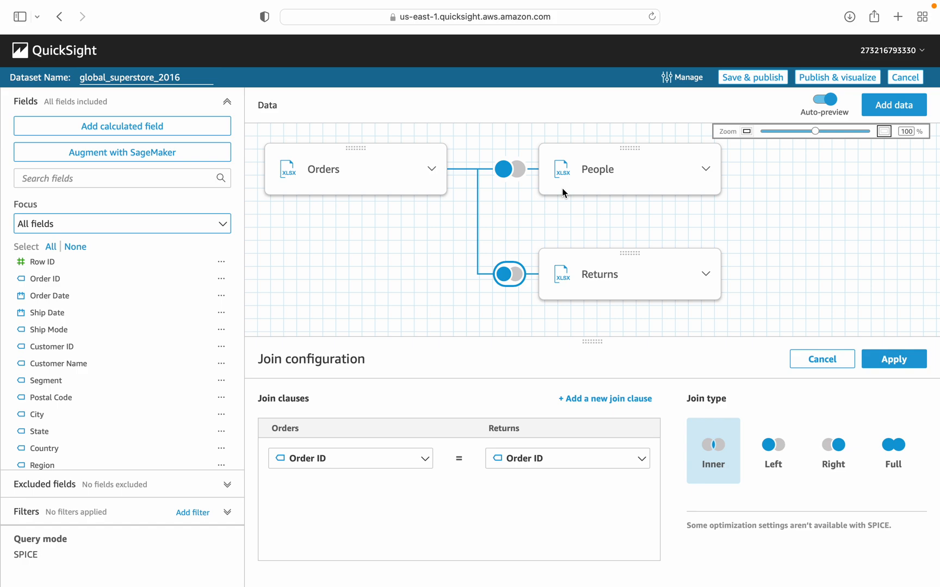
mouse_move(498, 183)
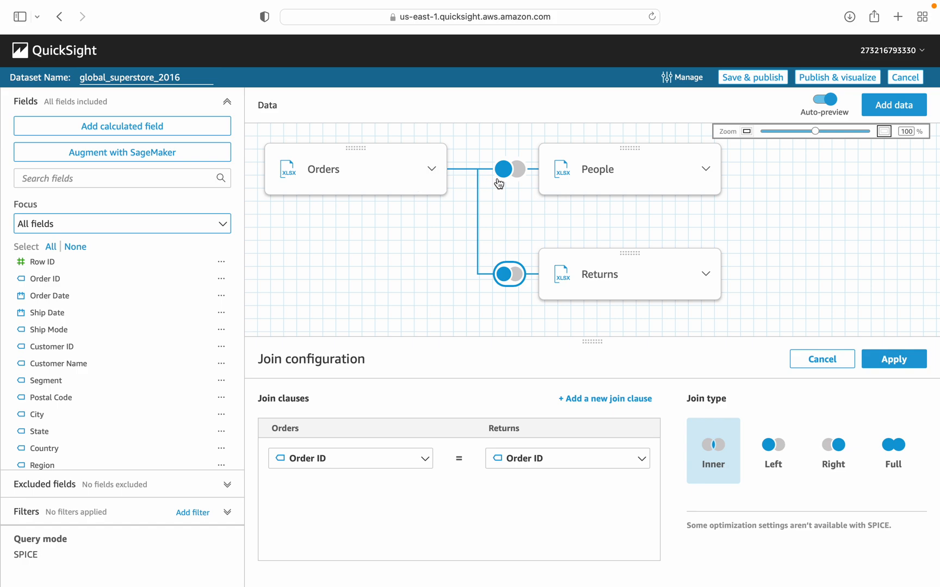
Reopen the Orders–People join settings showing the left join on Region
left_click(508, 169)
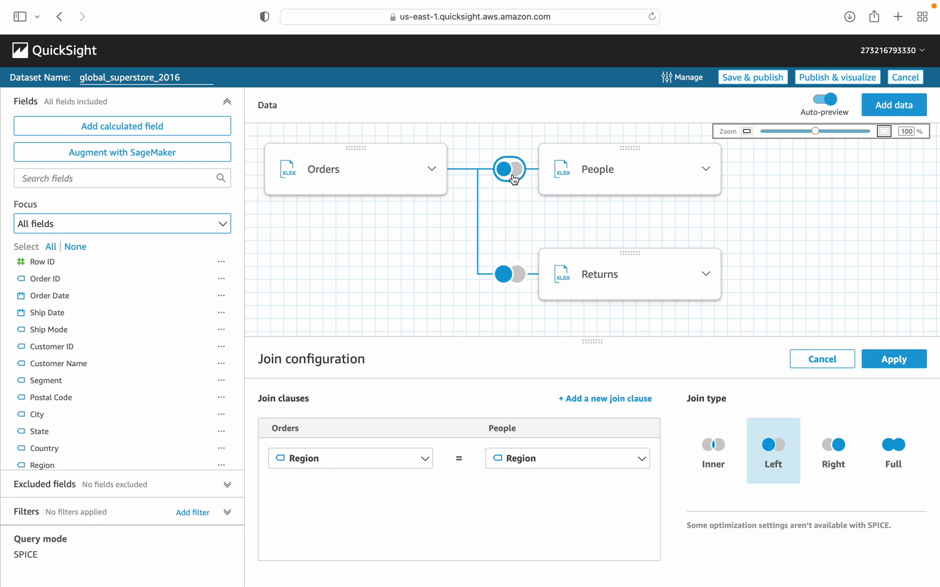
mouse_move(379, 181)
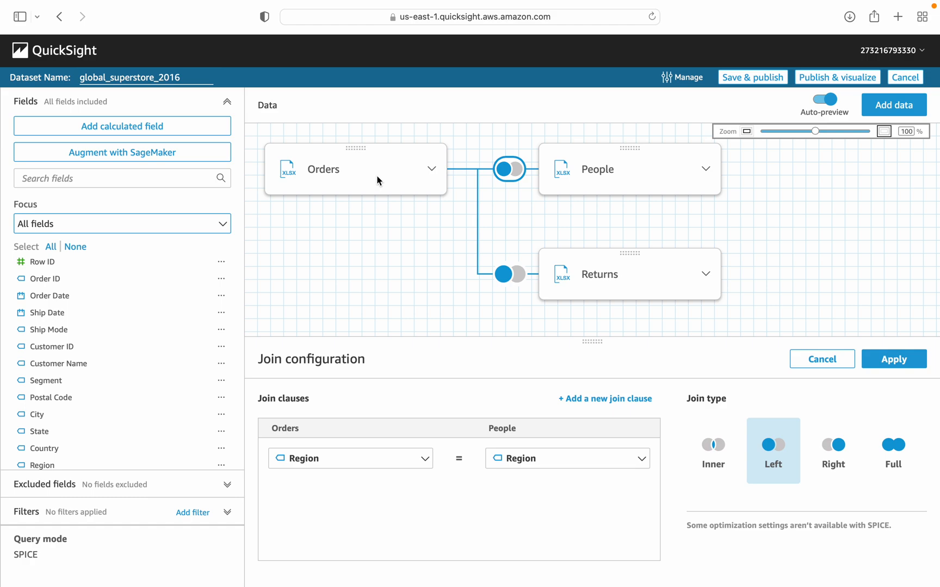
mouse_move(393, 275)
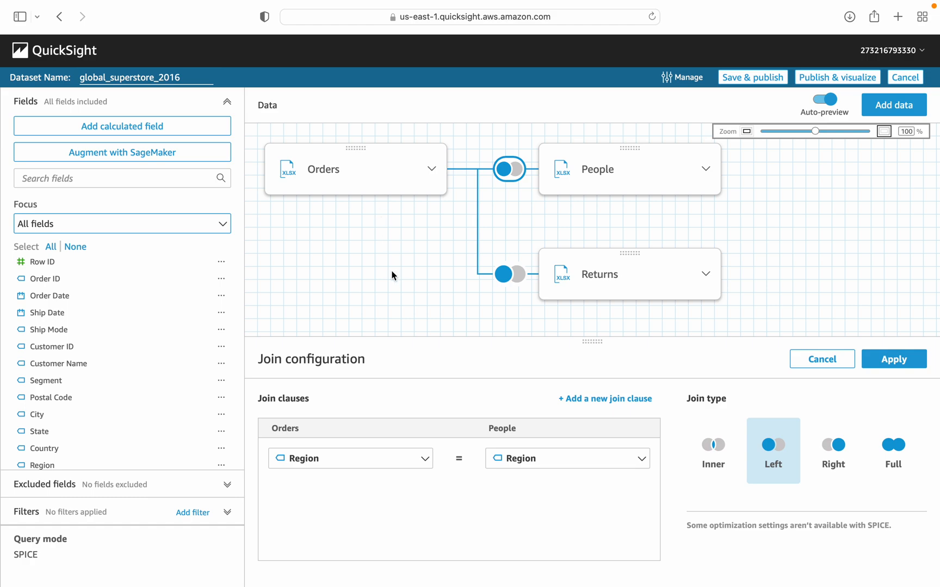
mouse_move(406, 216)
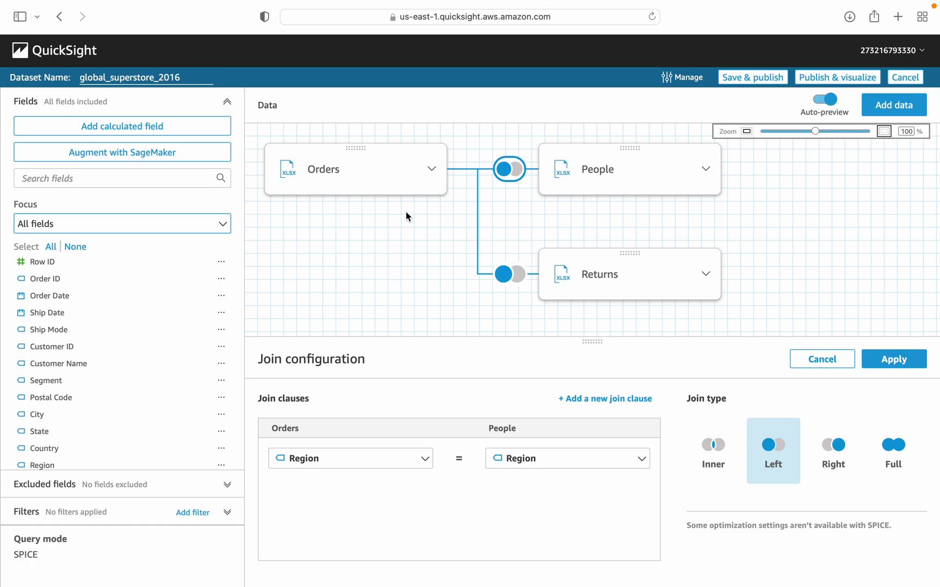
mouse_move(586, 185)
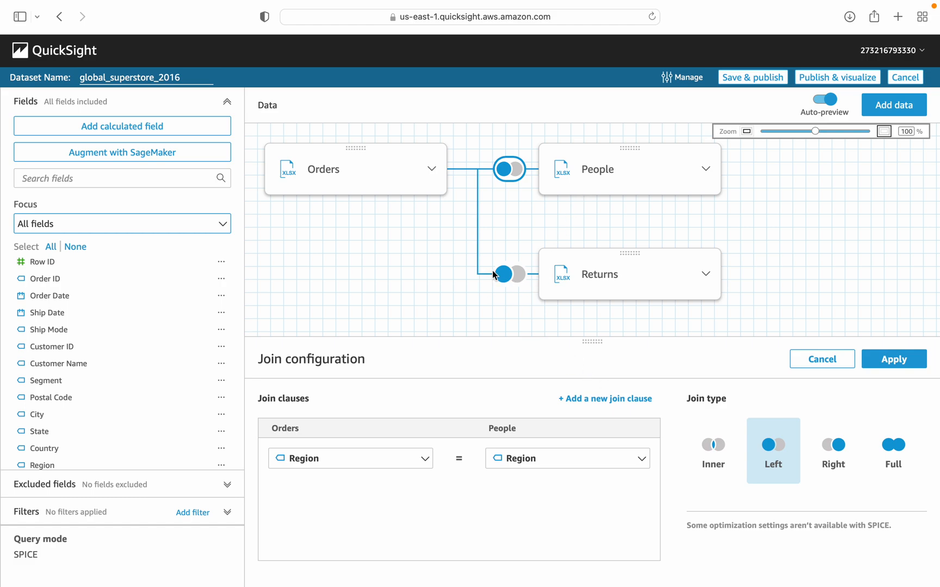
Reopen the Orders–Returns join configuration showing a left join on Order ID
left_click(508, 274)
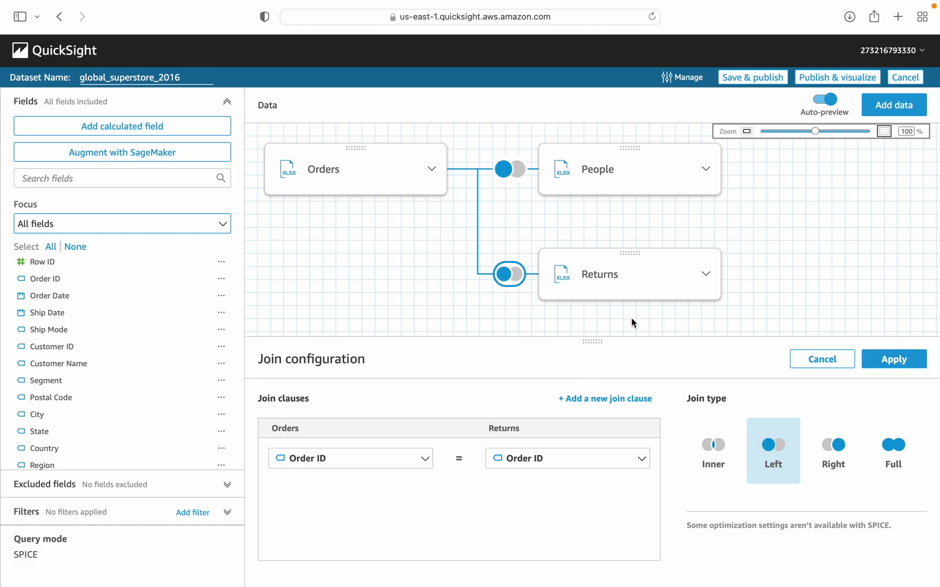
mouse_move(604, 321)
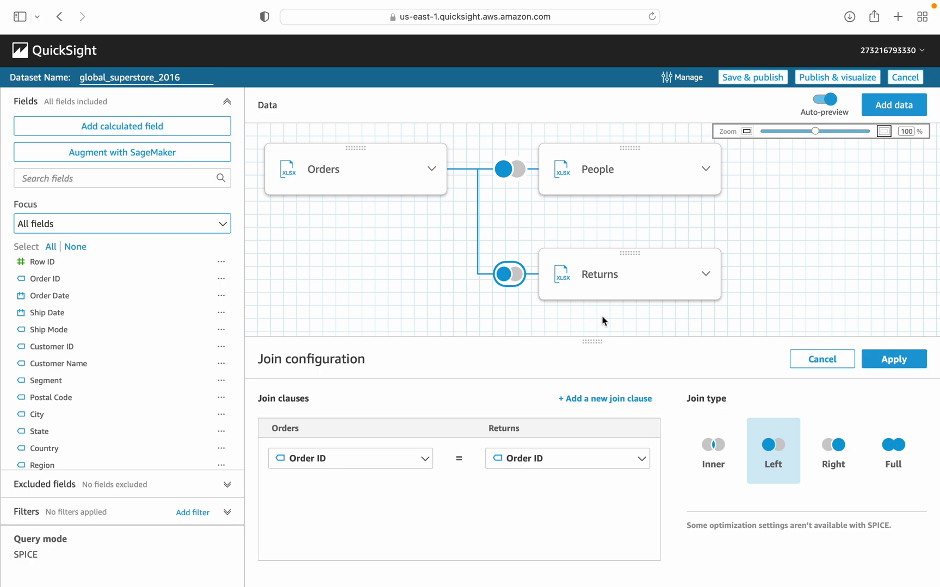
mouse_move(587, 322)
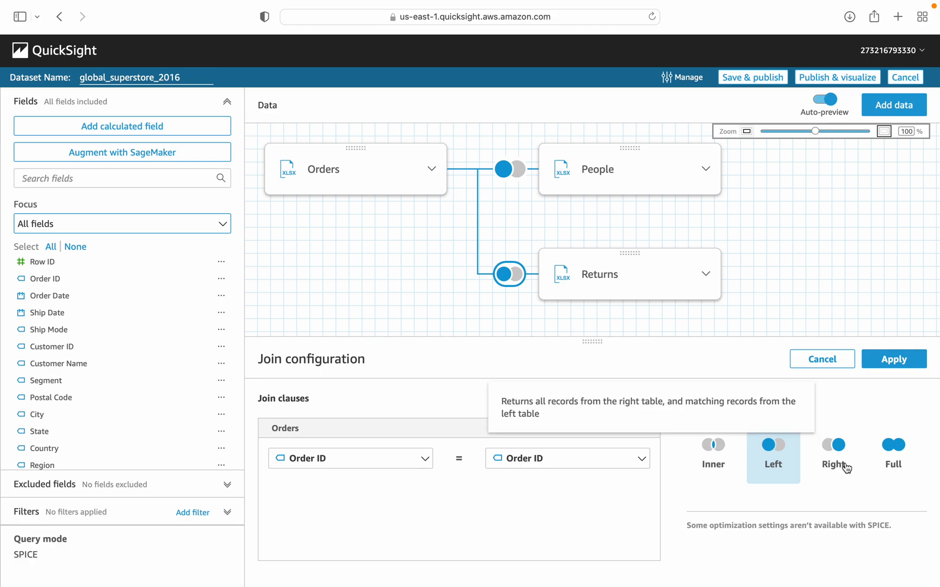
mouse_move(835, 468)
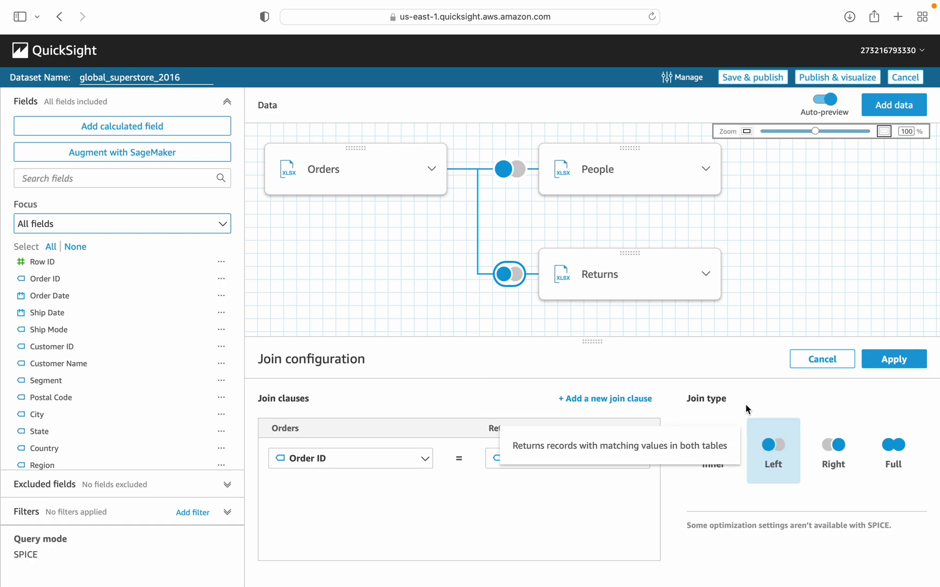
mouse_move(825, 234)
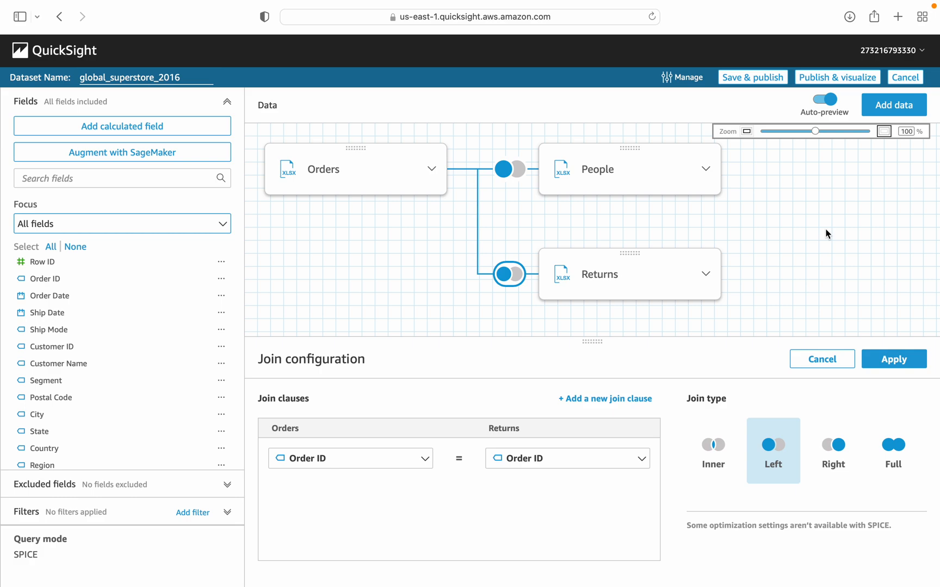
mouse_move(830, 226)
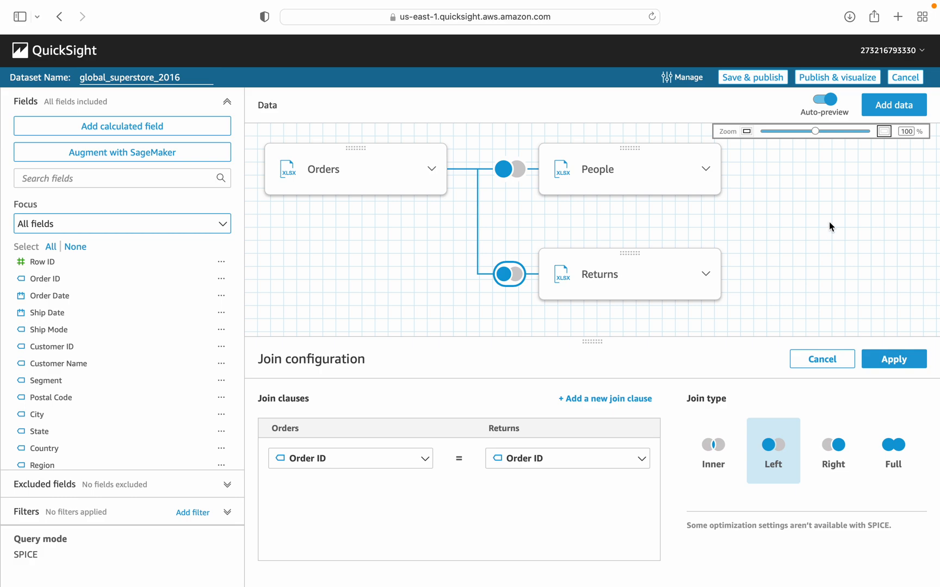